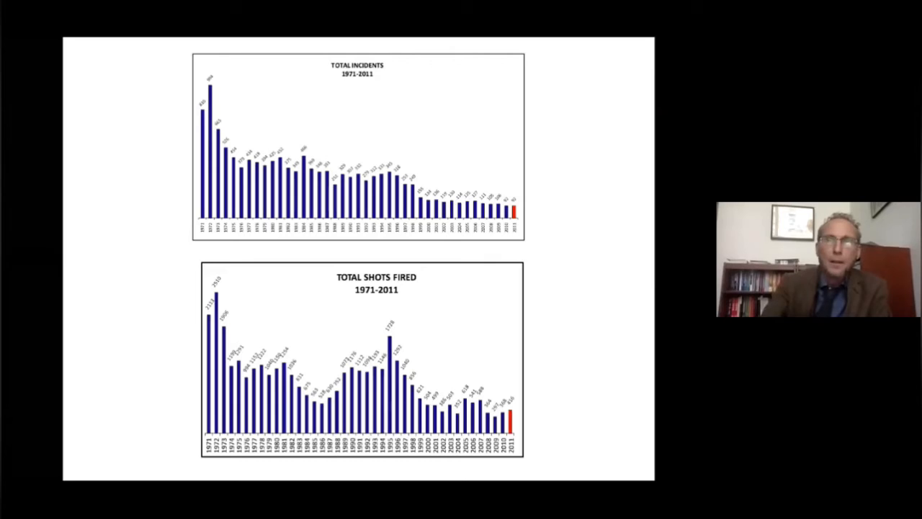
{"action": "mouse_move", "coordinate": [248, 113]}
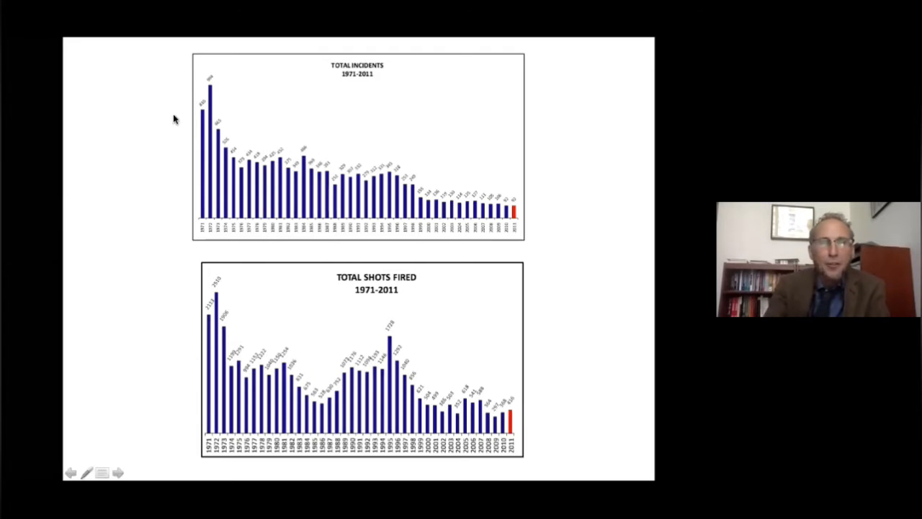
{"action": "mouse_move", "coordinate": [211, 87]}
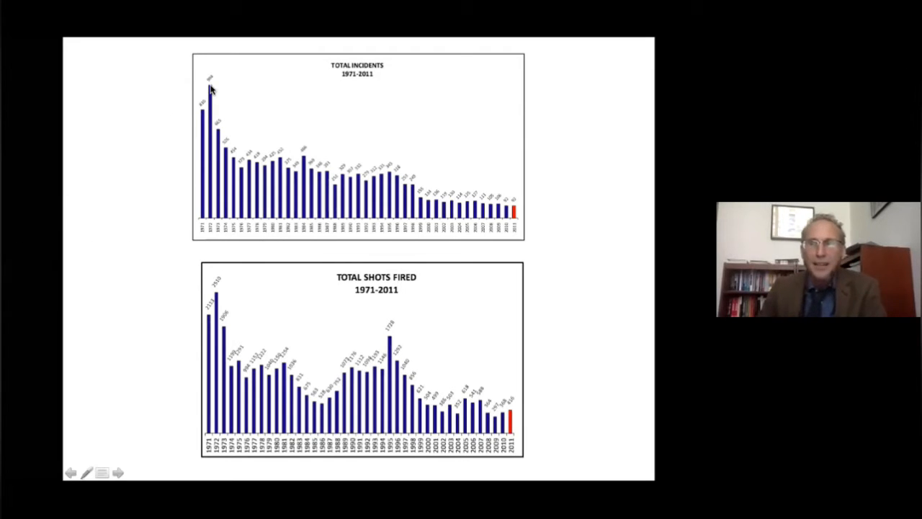
{"action": "mouse_move", "coordinate": [512, 199]}
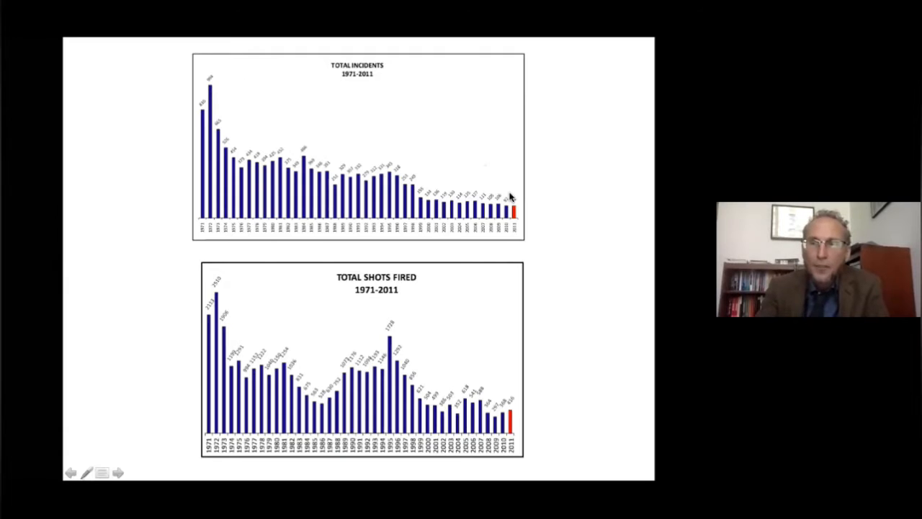
{"action": "mouse_move", "coordinate": [513, 213]}
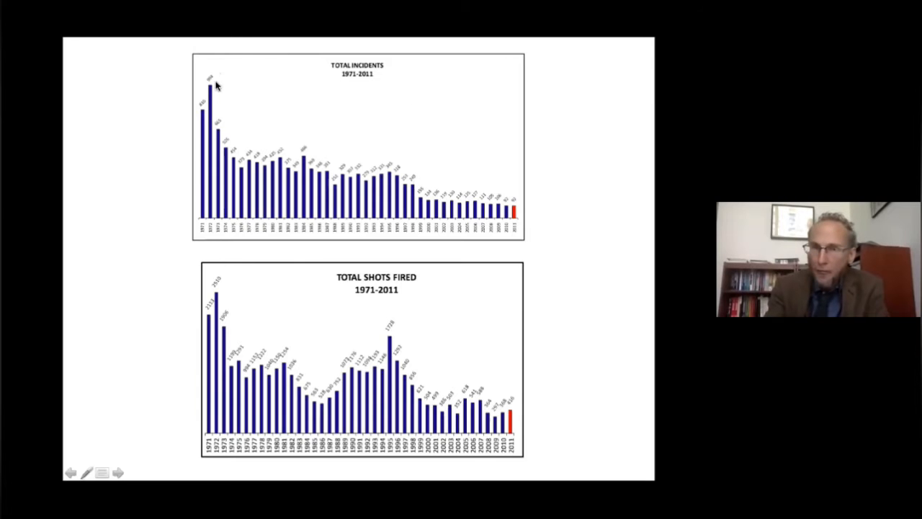
{"action": "mouse_move", "coordinate": [251, 98]}
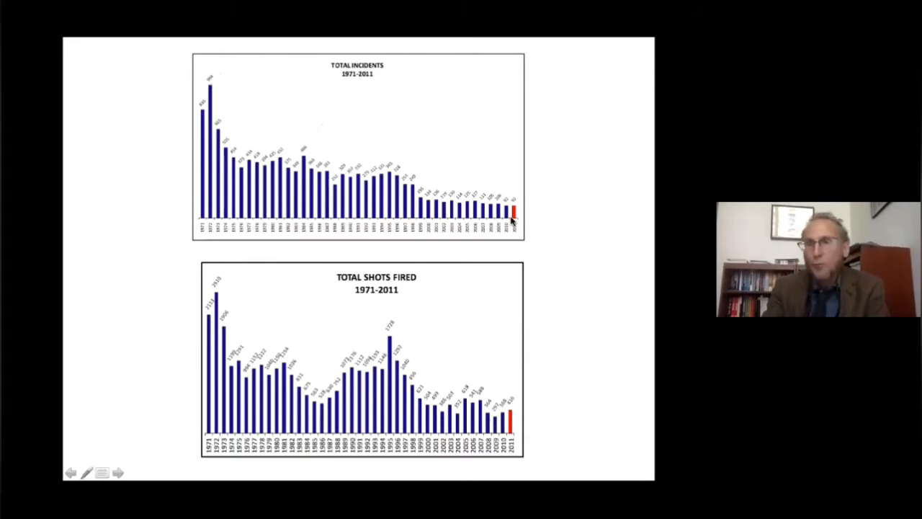
{"action": "mouse_move", "coordinate": [324, 65]}
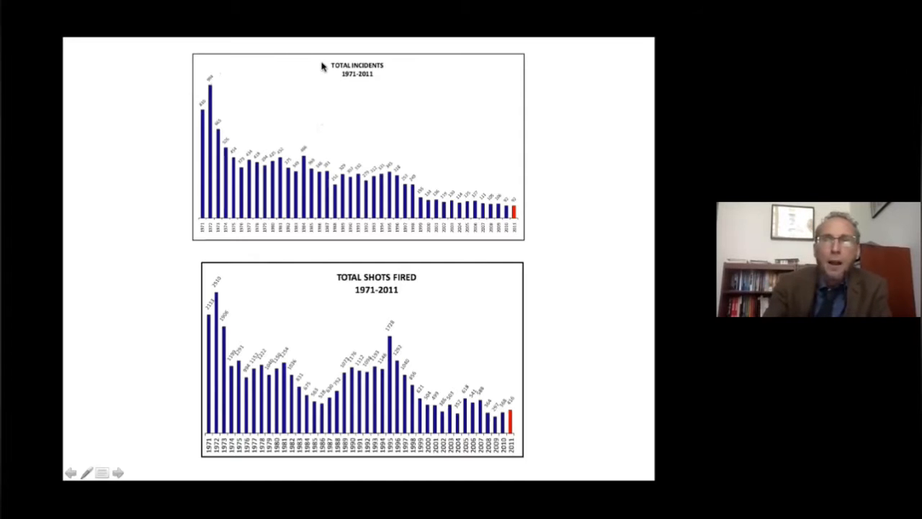
{"action": "mouse_move", "coordinate": [213, 88]}
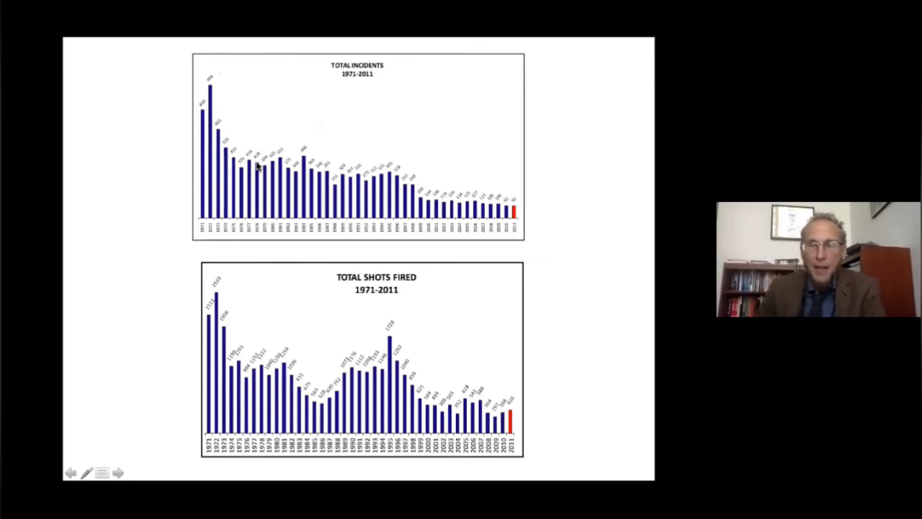
{"action": "mouse_move", "coordinate": [386, 271]}
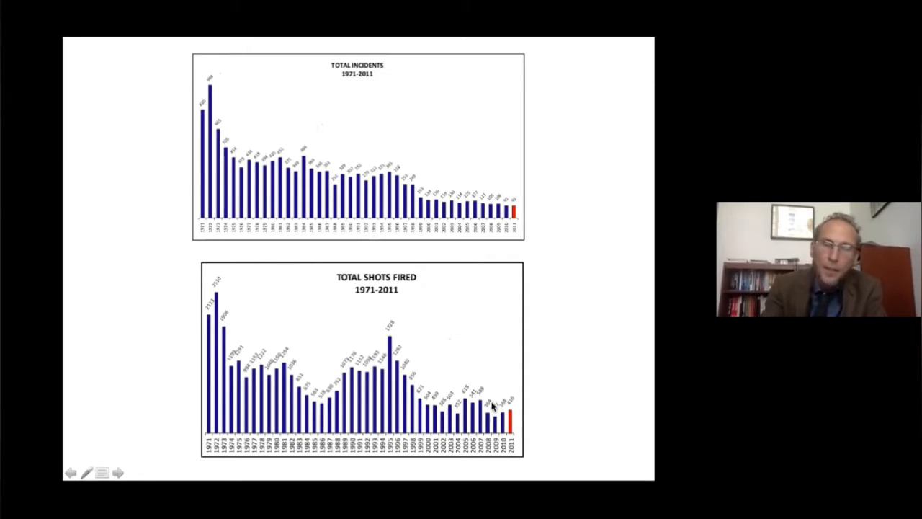
{"action": "mouse_move", "coordinate": [441, 372]}
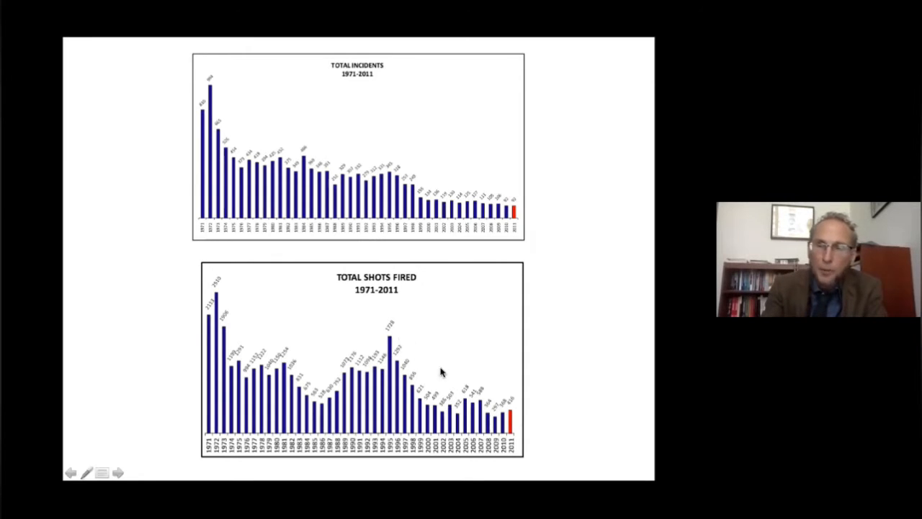
{"action": "mouse_move", "coordinate": [511, 423]}
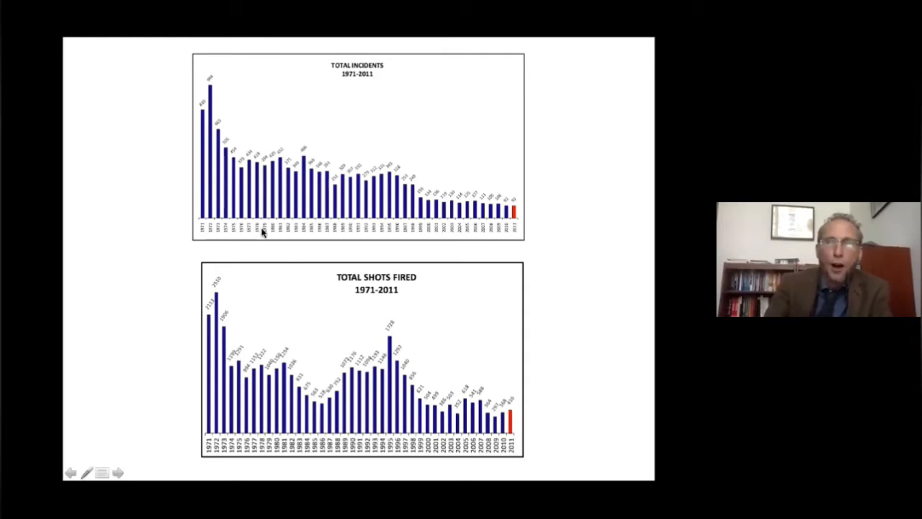
{"action": "mouse_move", "coordinate": [210, 89]}
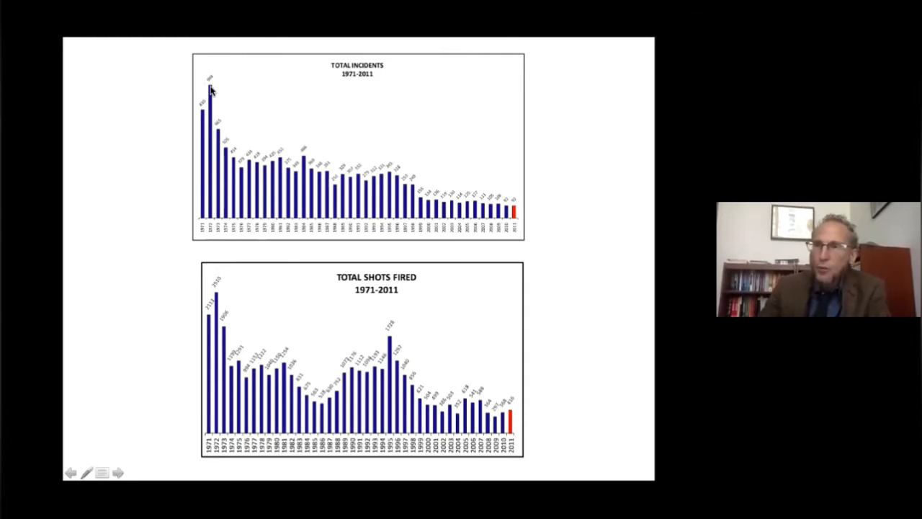
{"action": "mouse_move", "coordinate": [497, 199]}
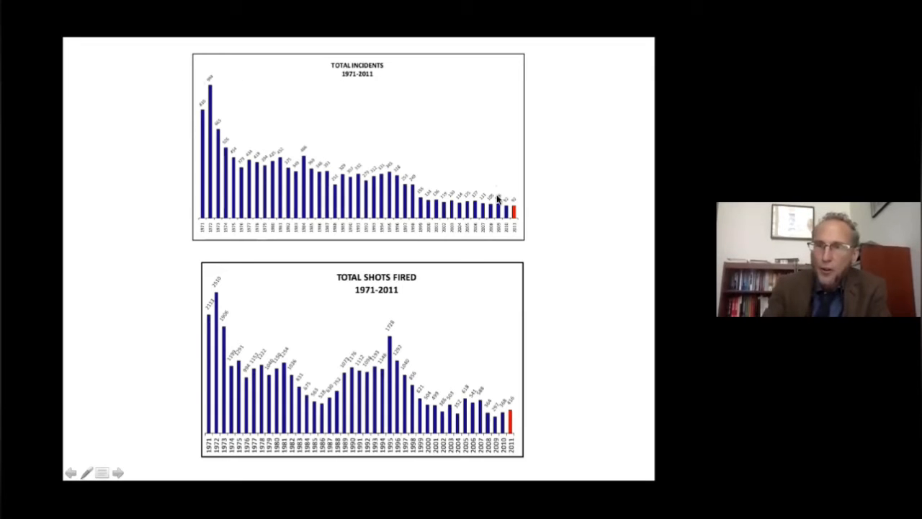
{"action": "mouse_move", "coordinate": [519, 219]}
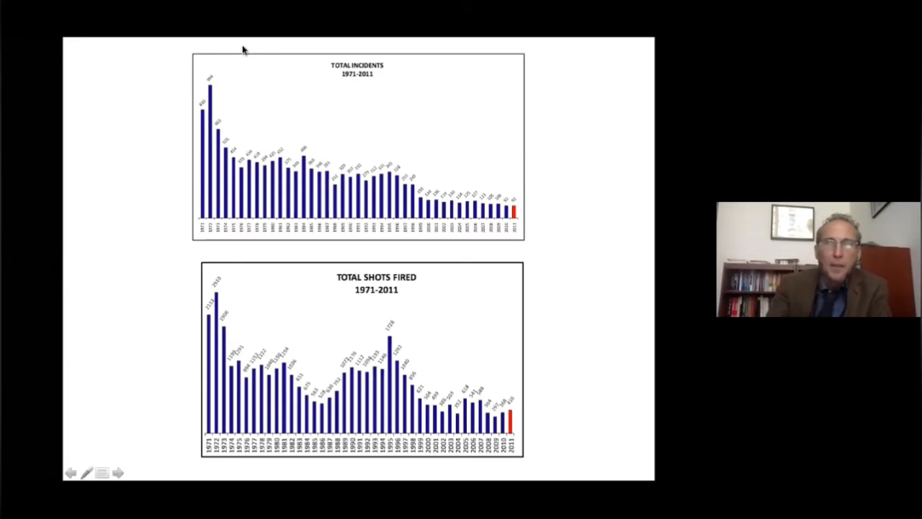
{"action": "mouse_move", "coordinate": [238, 162]}
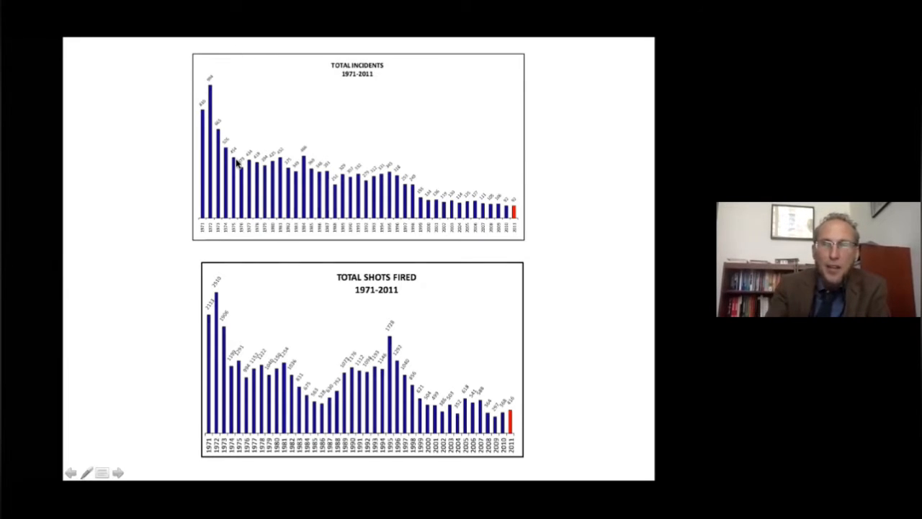
{"action": "mouse_move", "coordinate": [213, 104]}
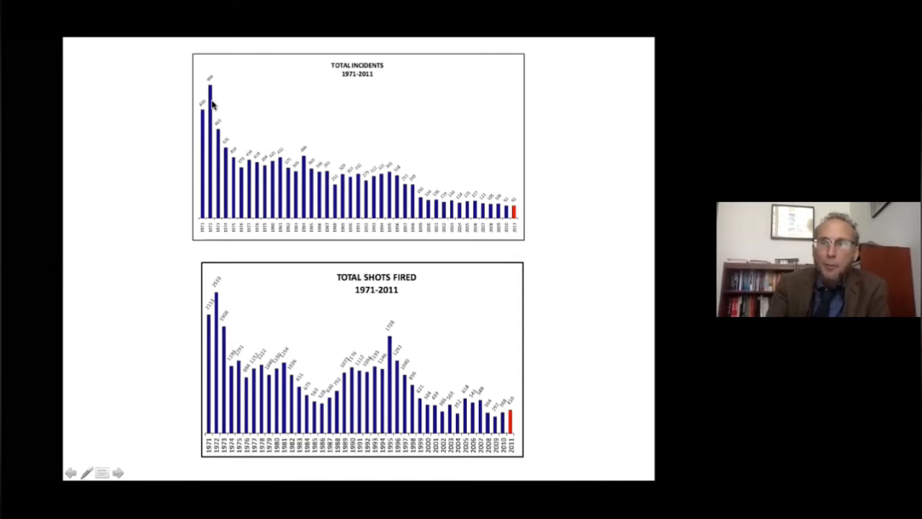
{"action": "mouse_move", "coordinate": [245, 173]}
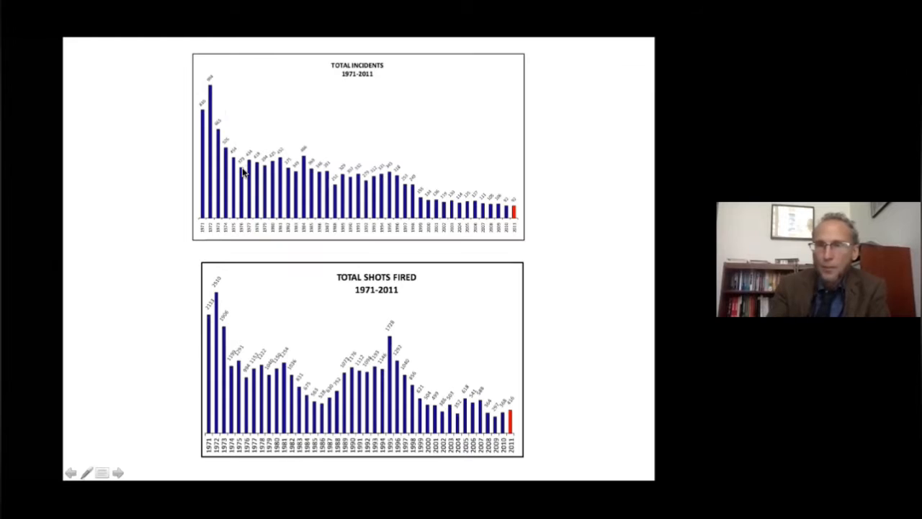
{"action": "mouse_move", "coordinate": [423, 202]}
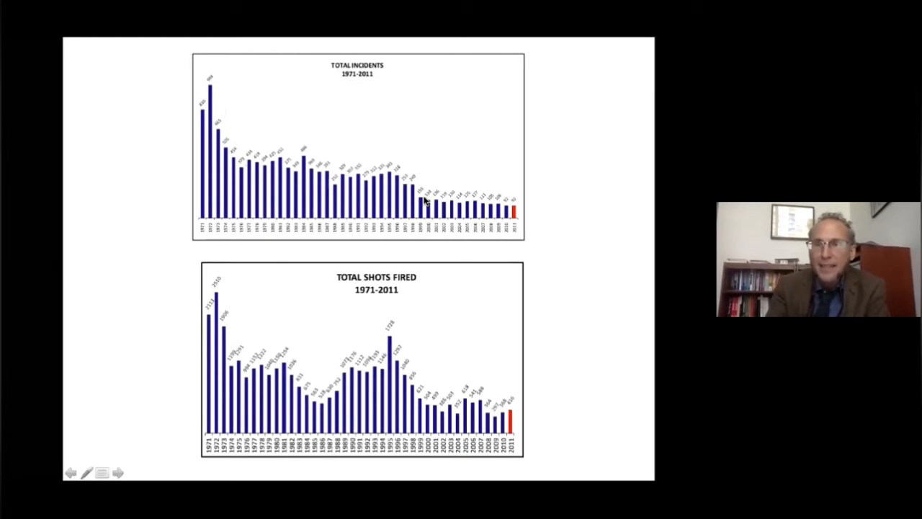
{"action": "mouse_move", "coordinate": [481, 209]}
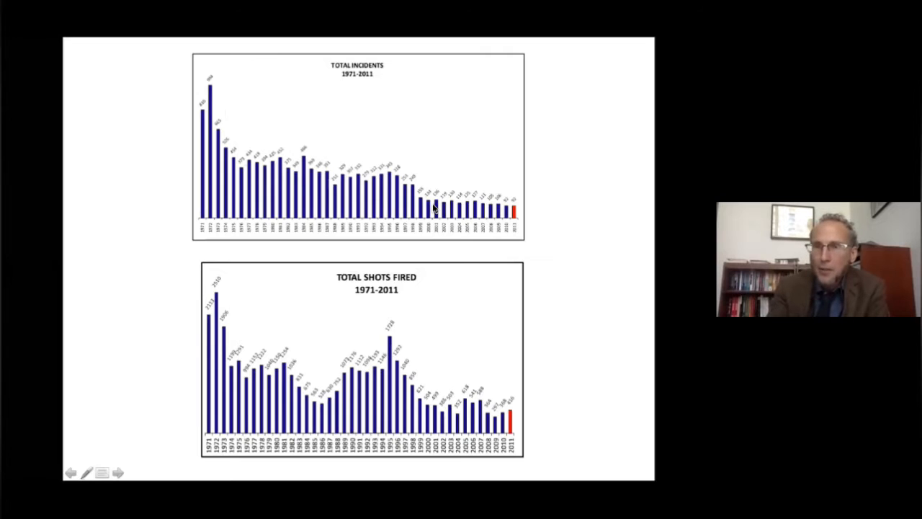
{"action": "mouse_move", "coordinate": [475, 268]}
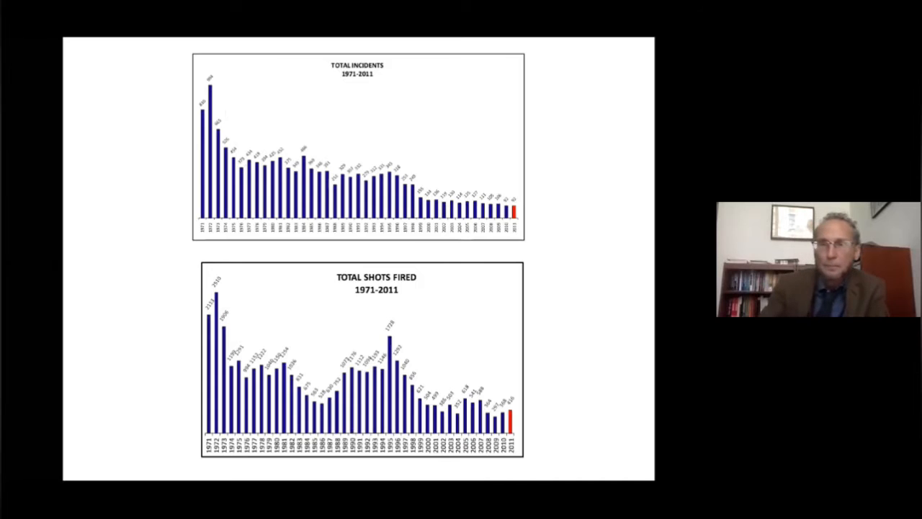
Advance the slideshow to the subjects shot and killed chart slide.
{"action": "left_click", "coordinate": [118, 473]}
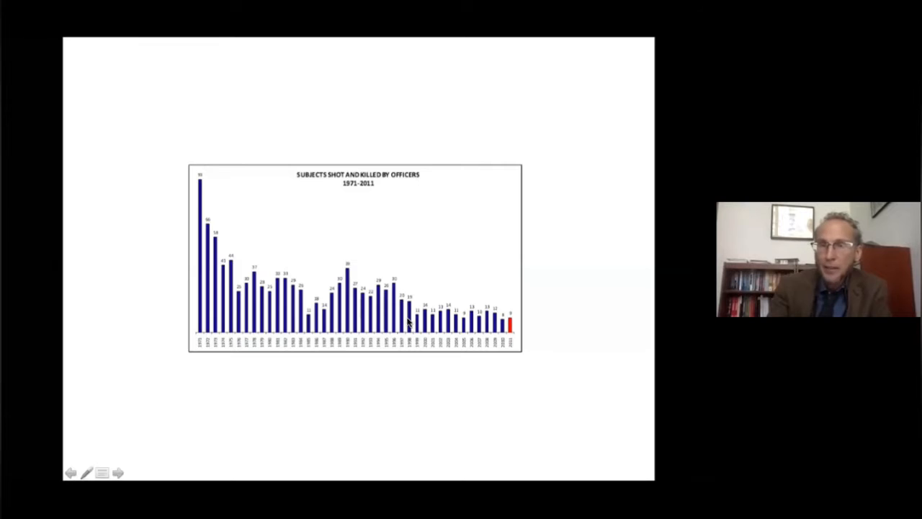
{"action": "mouse_move", "coordinate": [513, 323]}
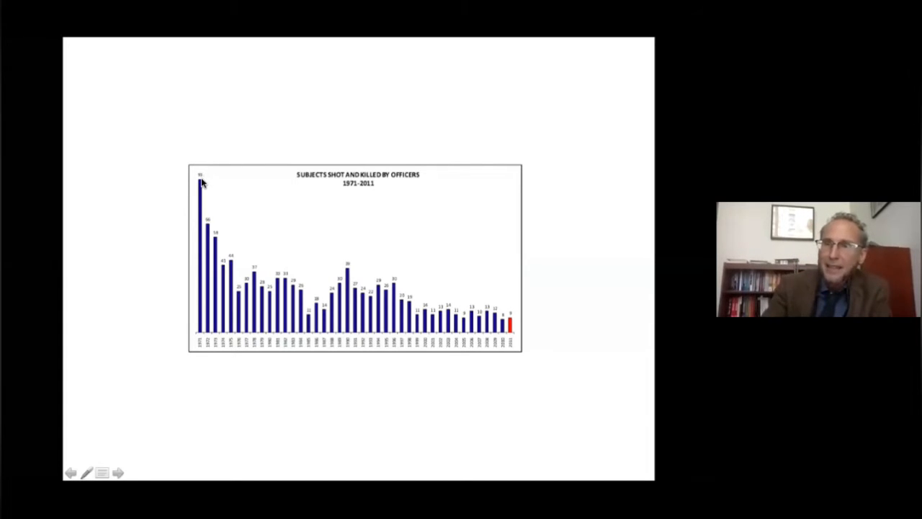
{"action": "mouse_move", "coordinate": [209, 186]}
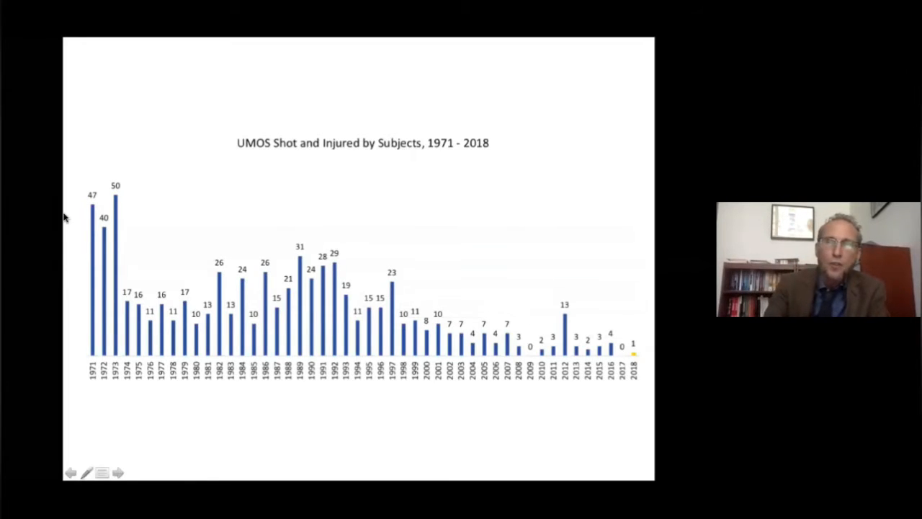
{"action": "mouse_move", "coordinate": [536, 358]}
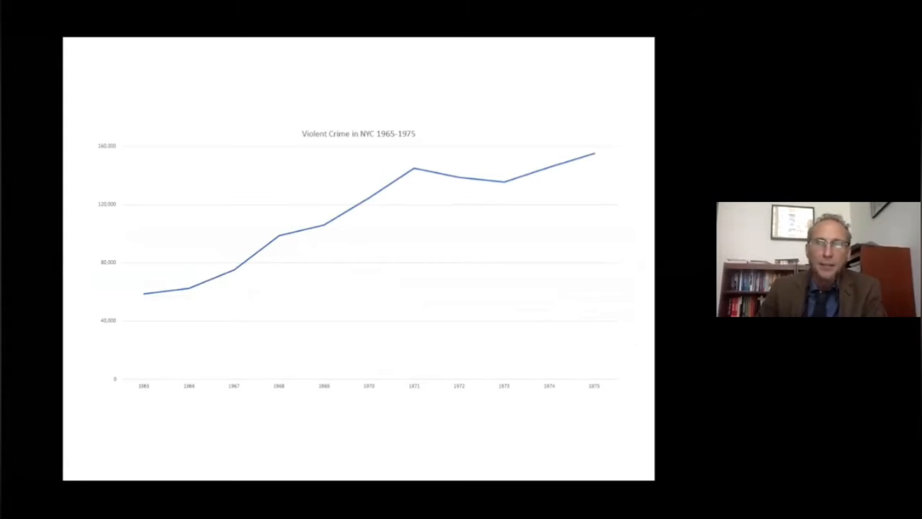
{"action": "mouse_move", "coordinate": [274, 219]}
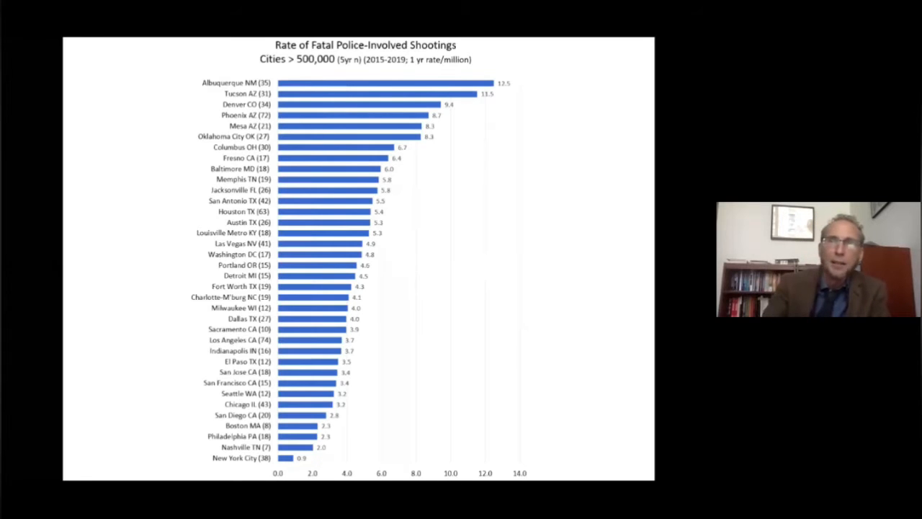
{"action": "mouse_move", "coordinate": [372, 170]}
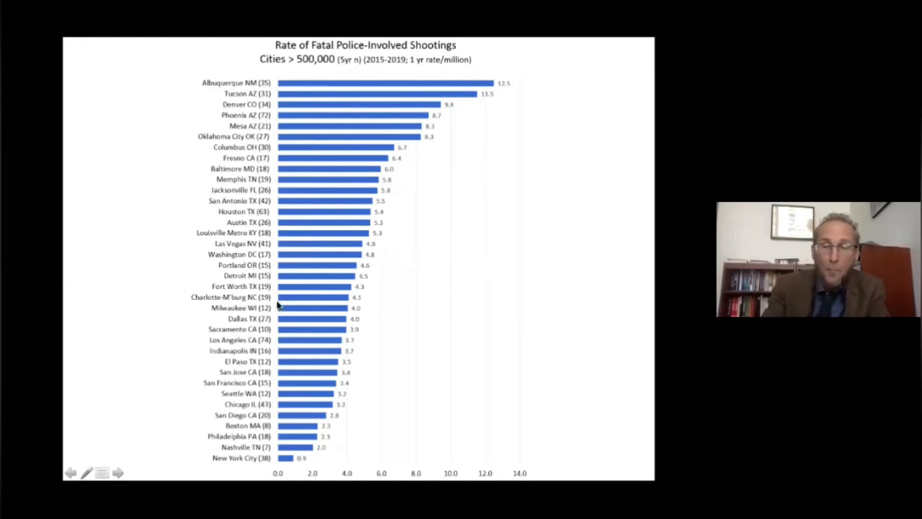
{"action": "mouse_move", "coordinate": [334, 91]}
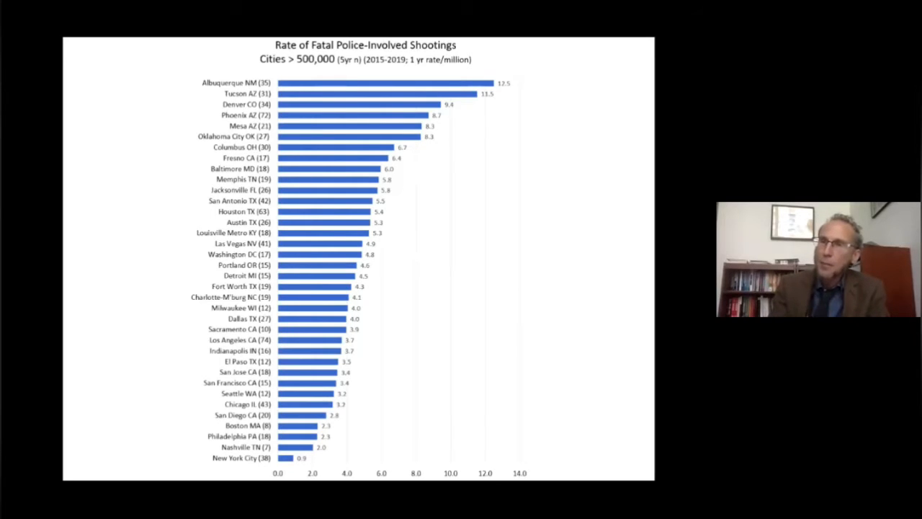
{"action": "mouse_move", "coordinate": [427, 317]}
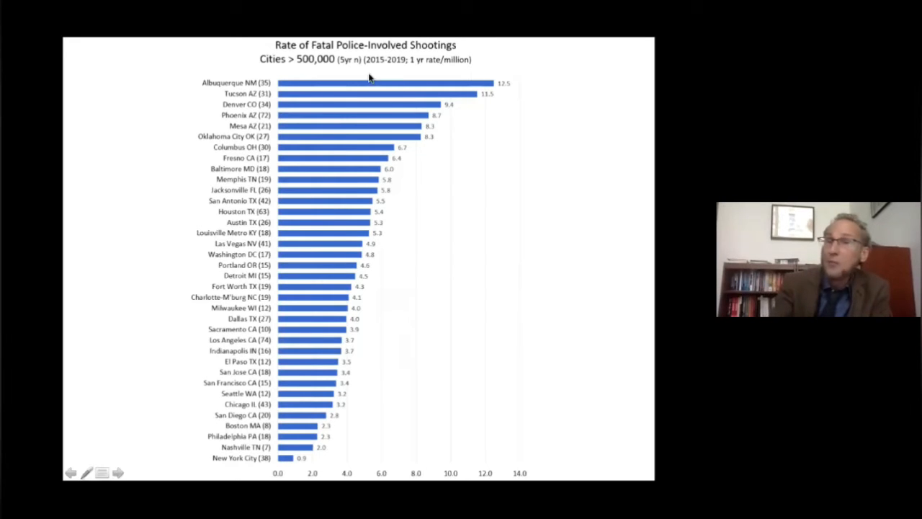
{"action": "mouse_move", "coordinate": [363, 185]}
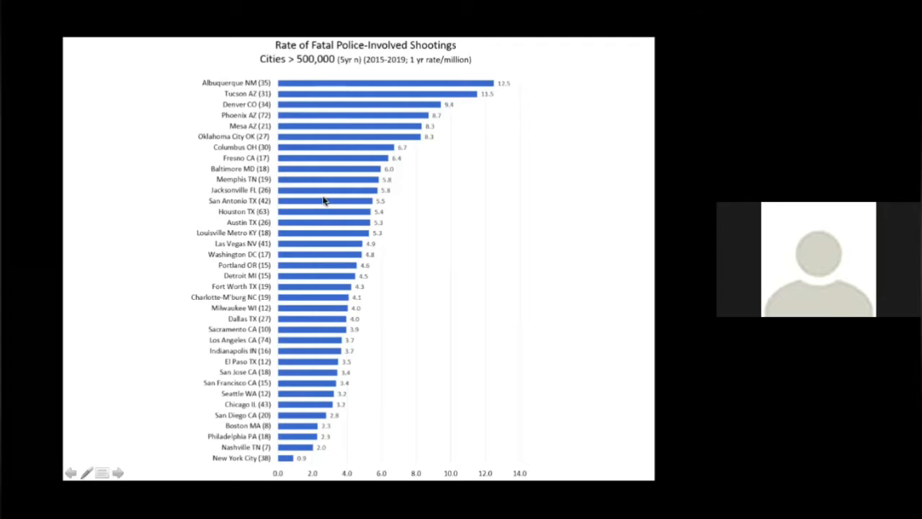
{"action": "mouse_move", "coordinate": [365, 212]}
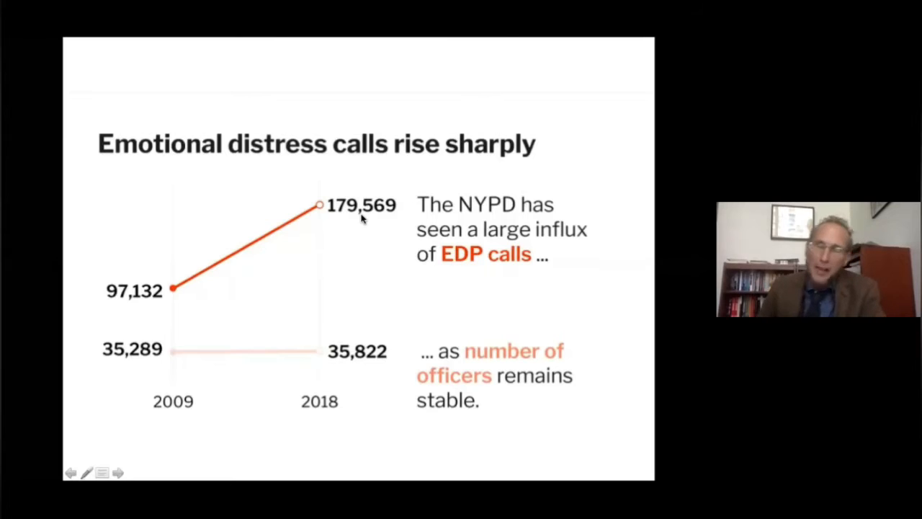
{"action": "mouse_move", "coordinate": [363, 219]}
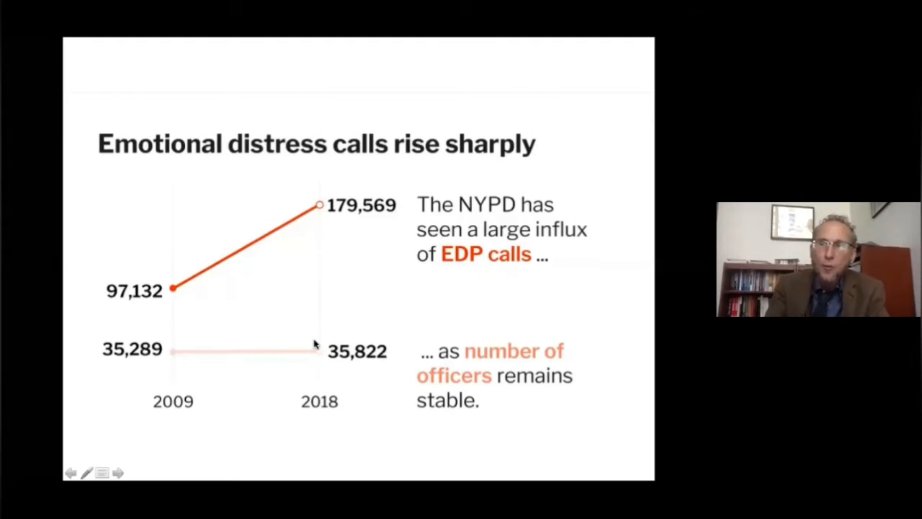
{"action": "mouse_move", "coordinate": [248, 315]}
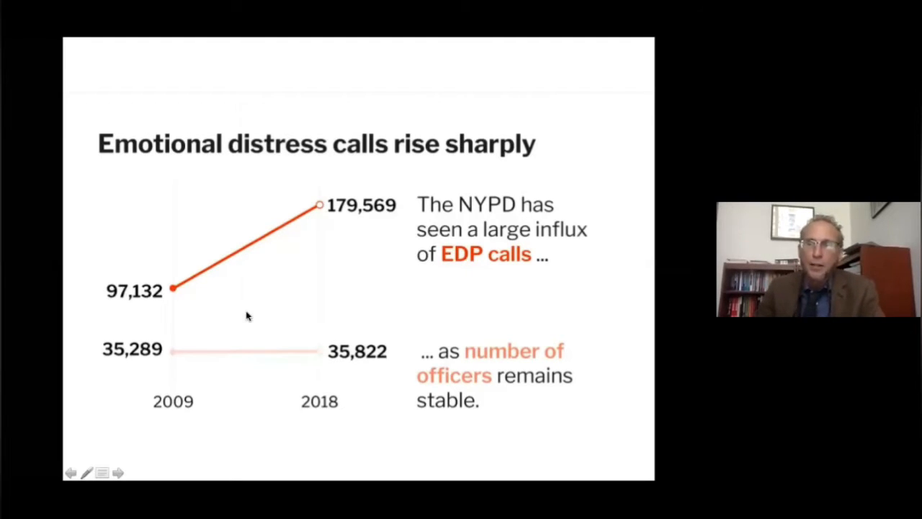
{"action": "mouse_move", "coordinate": [171, 346]}
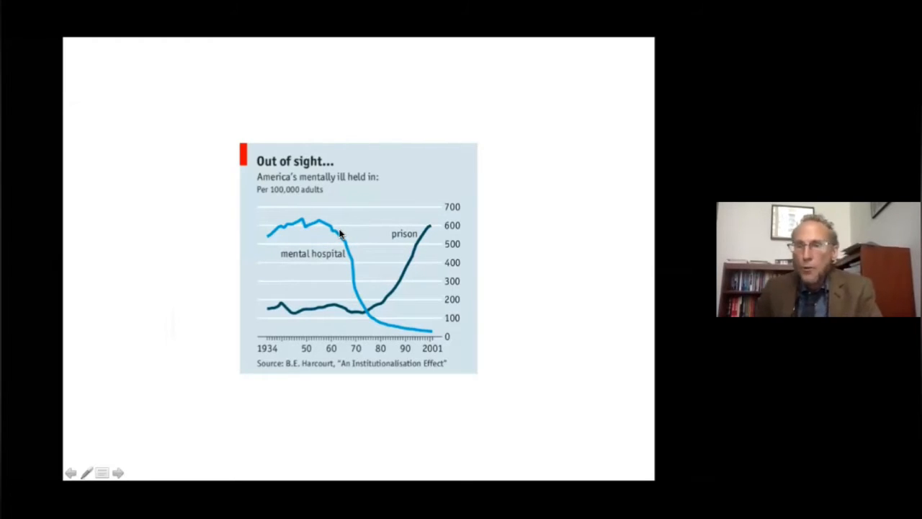
{"action": "mouse_move", "coordinate": [343, 231]}
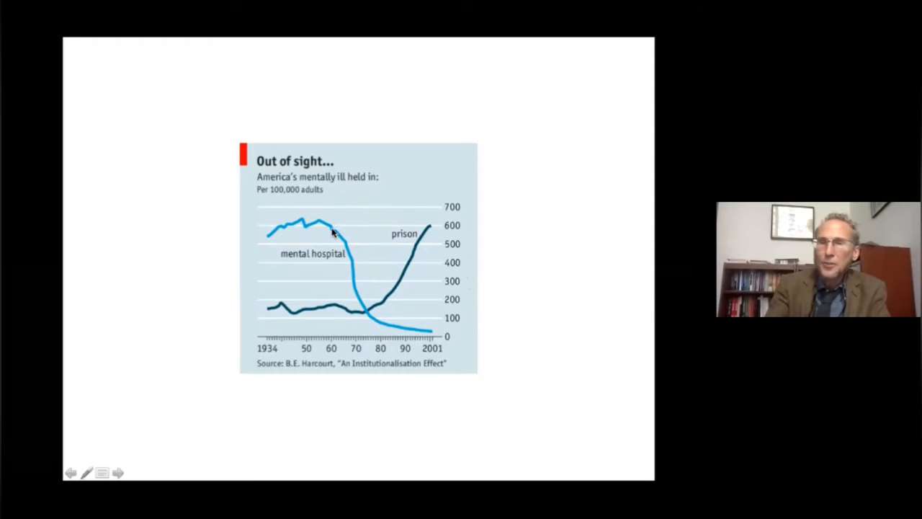
{"action": "mouse_move", "coordinate": [380, 306]}
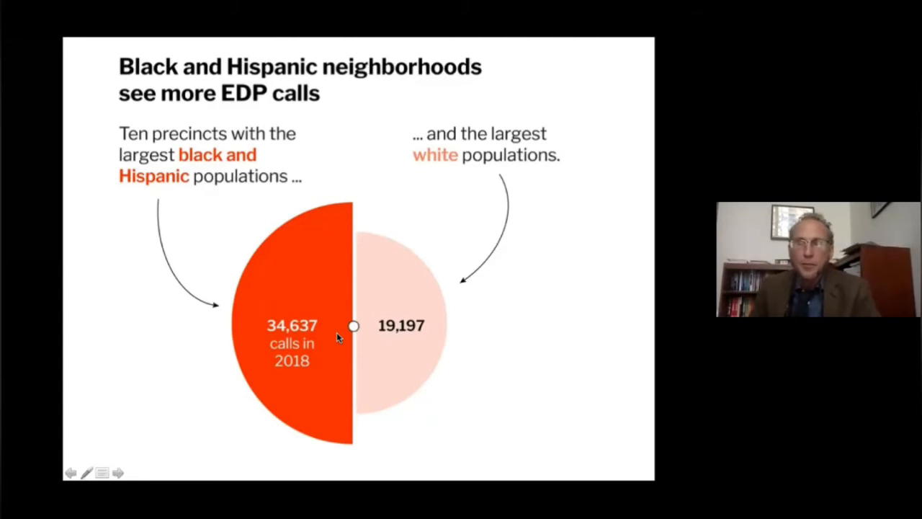
{"action": "mouse_move", "coordinate": [338, 338]}
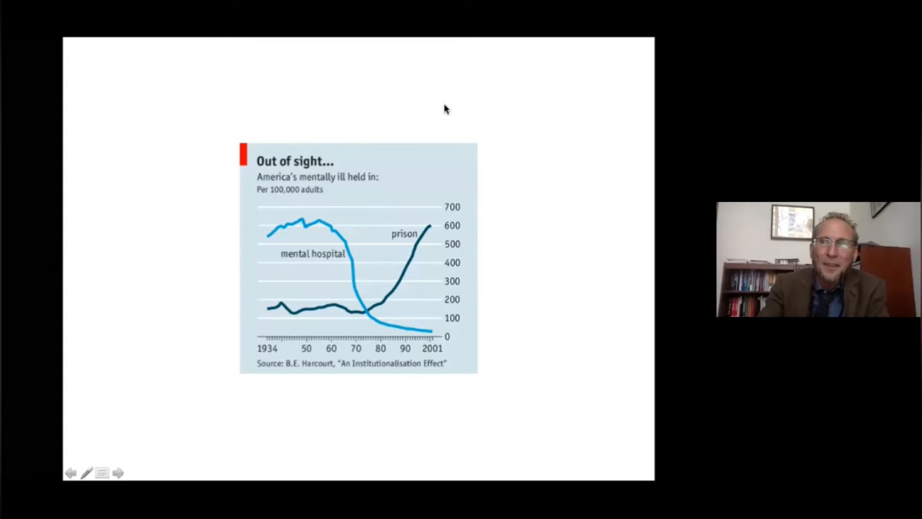
{"action": "mouse_move", "coordinate": [470, 137]}
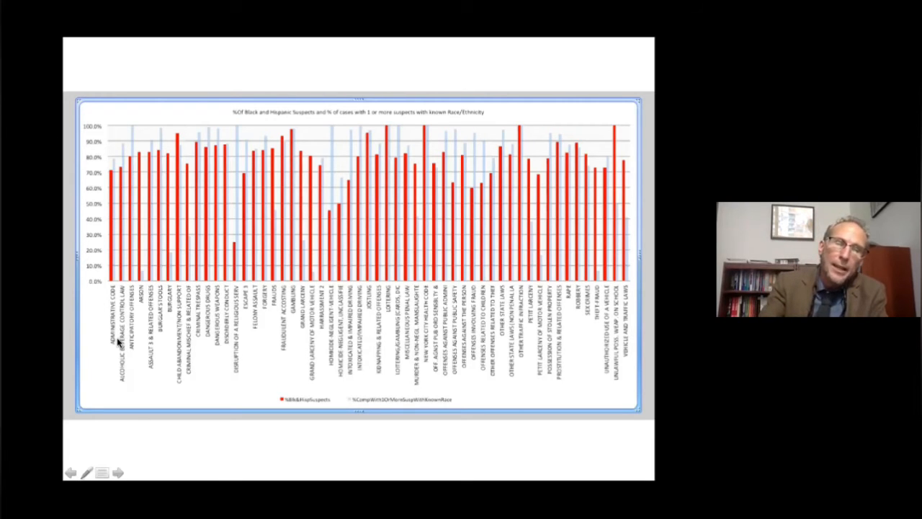
{"action": "mouse_move", "coordinate": [425, 339]}
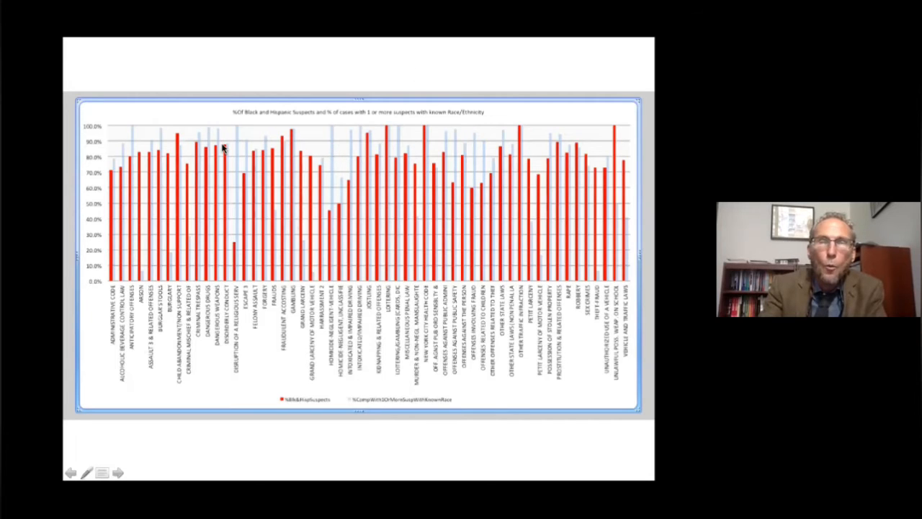
{"action": "mouse_move", "coordinate": [314, 139]}
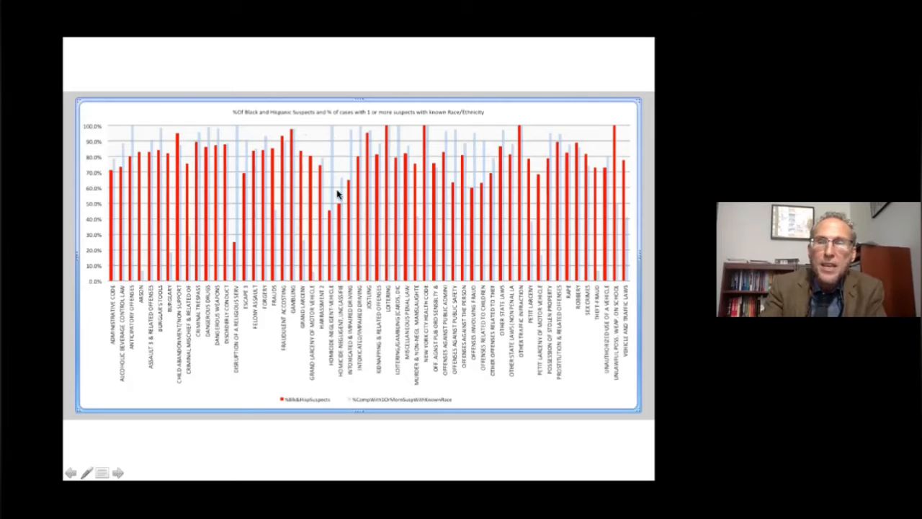
{"action": "mouse_move", "coordinate": [331, 138]}
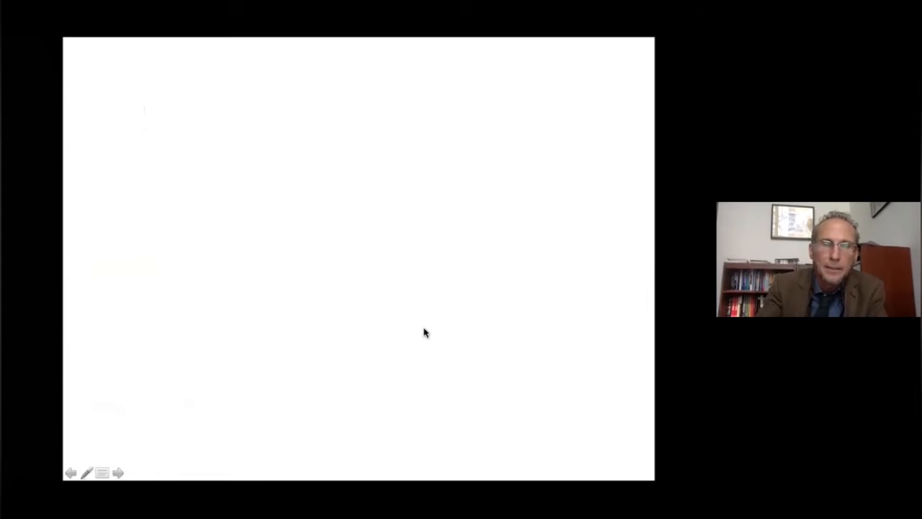
{"action": "mouse_move", "coordinate": [346, 276]}
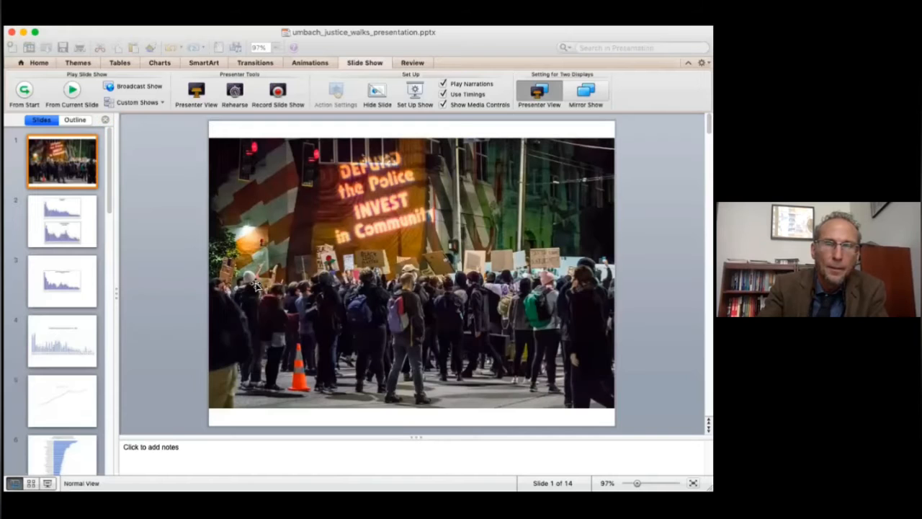
Show slide 13 with the rape victim, suspect and arrestee race/ethnicity chart.
{"action": "scroll", "scroll_direction": "down", "scroll_amount": 3}
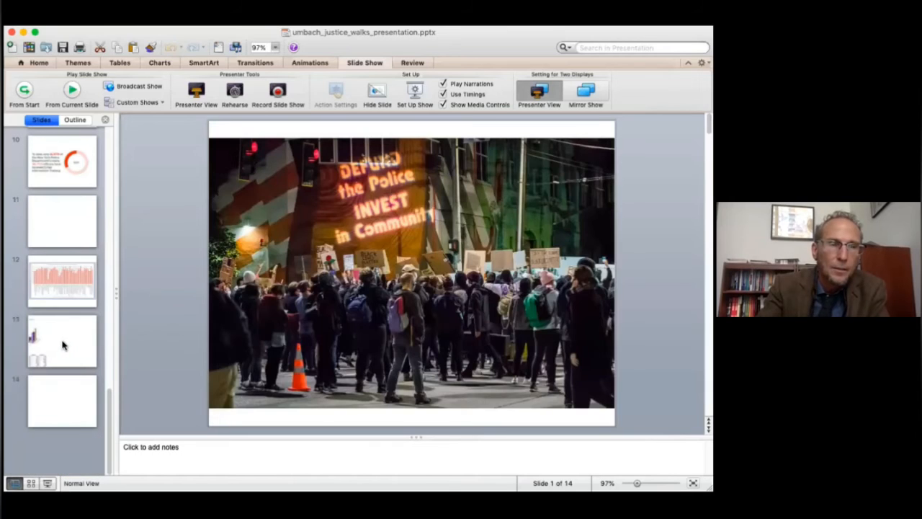
{"action": "left_click", "coordinate": [62, 340]}
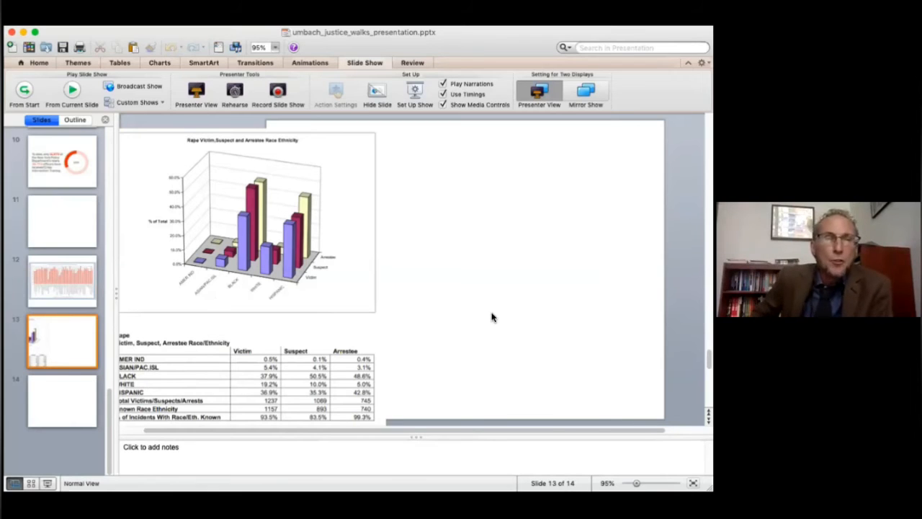
{"action": "mouse_move", "coordinate": [444, 253]}
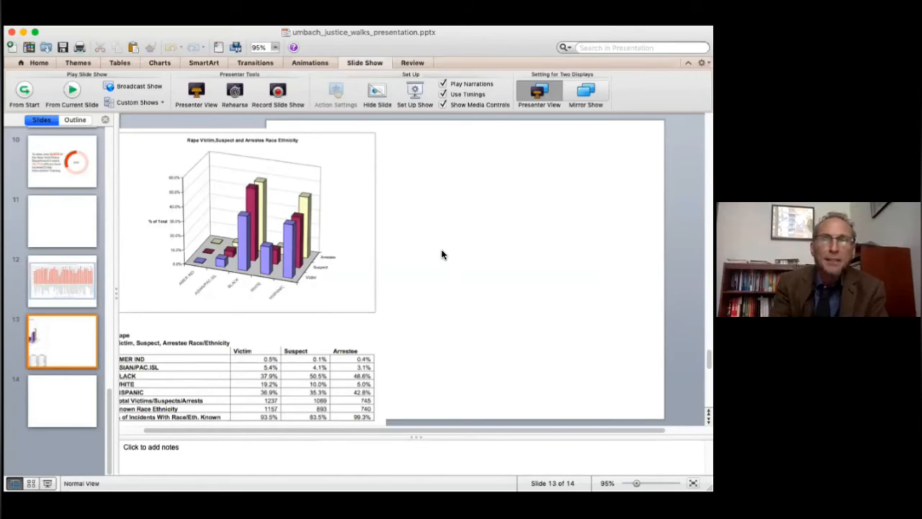
{"action": "mouse_move", "coordinate": [393, 244]}
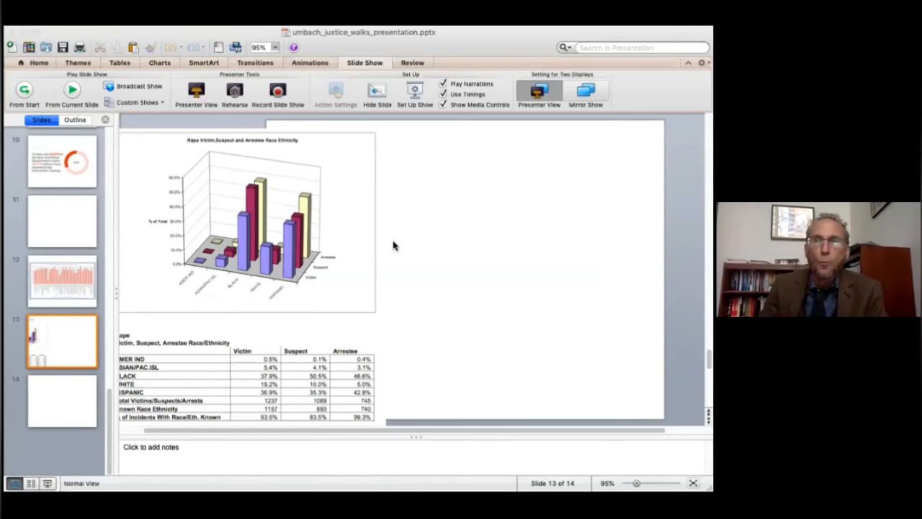
{"action": "mouse_move", "coordinate": [518, 95]}
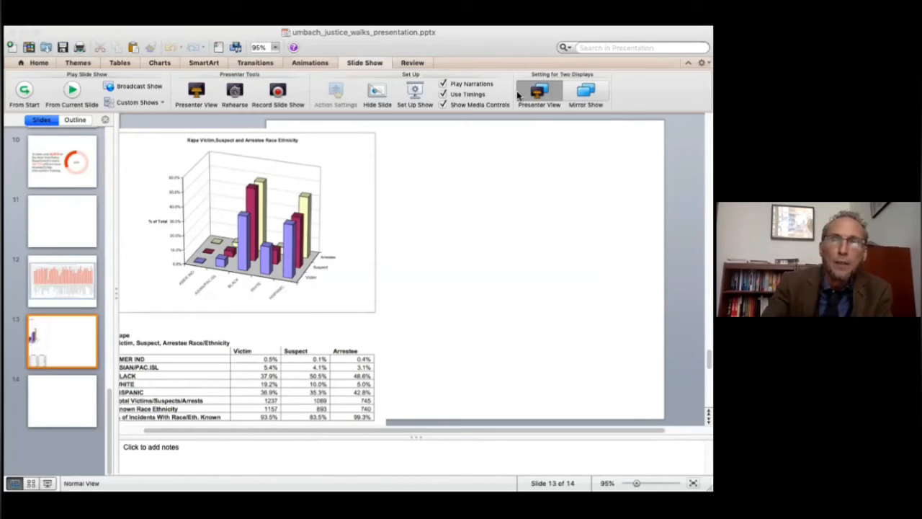
{"action": "mouse_move", "coordinate": [333, 245]}
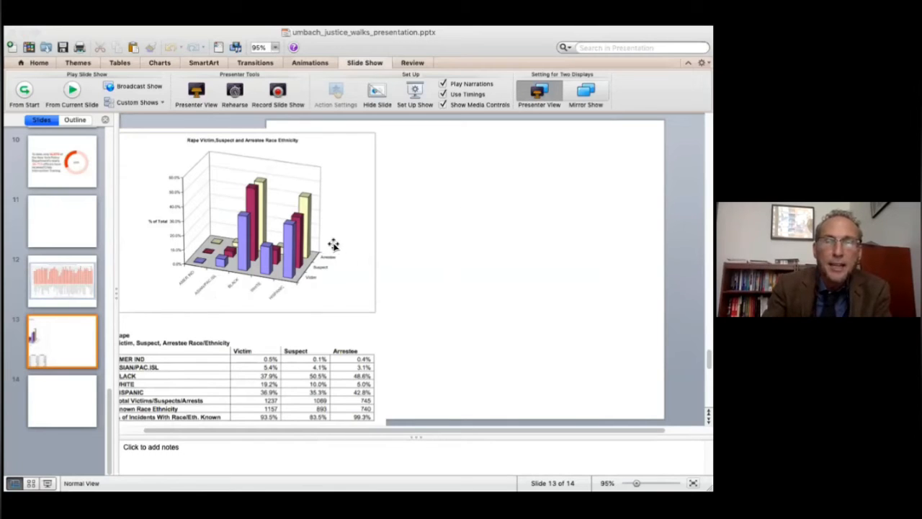
{"action": "mouse_move", "coordinate": [320, 237]}
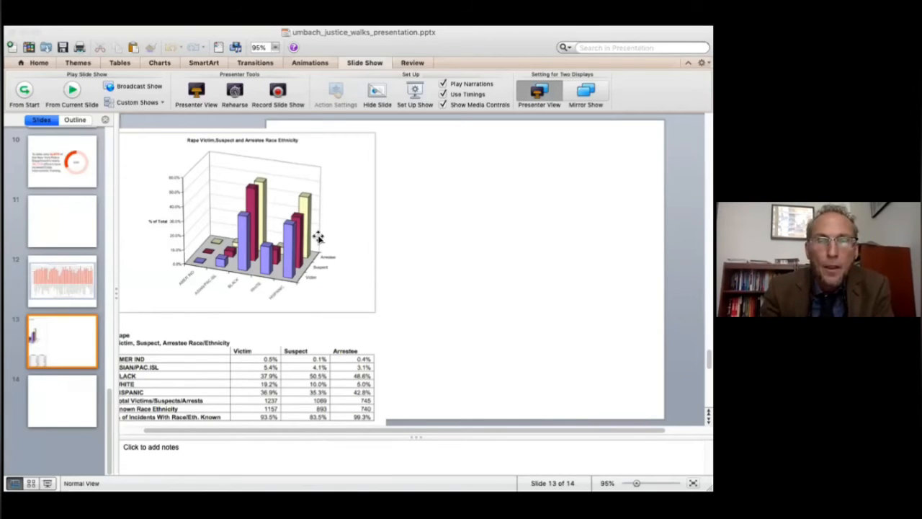
{"action": "mouse_move", "coordinate": [319, 219]}
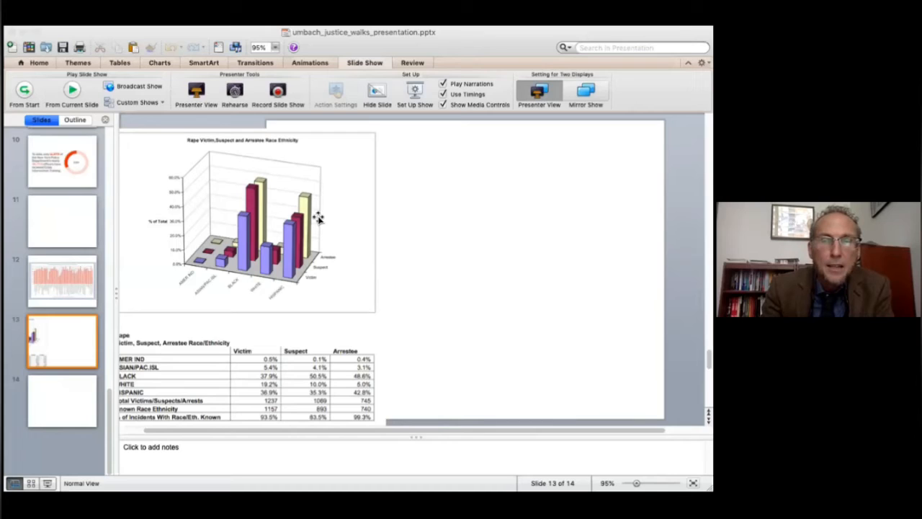
{"action": "mouse_move", "coordinate": [259, 186]}
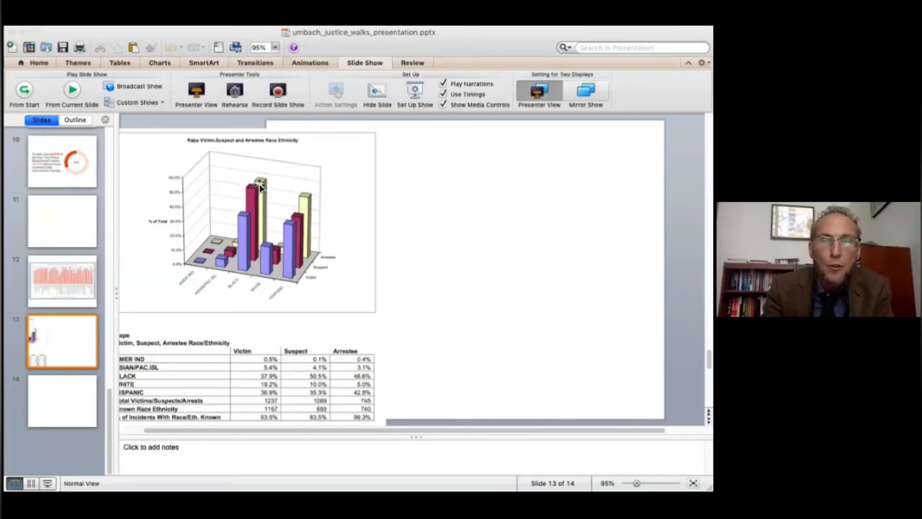
{"action": "mouse_move", "coordinate": [254, 193]}
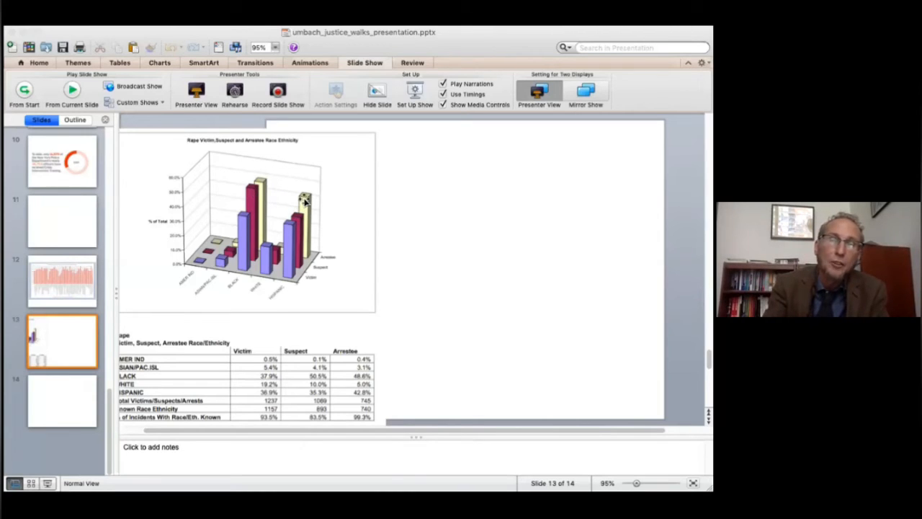
{"action": "mouse_move", "coordinate": [305, 214]}
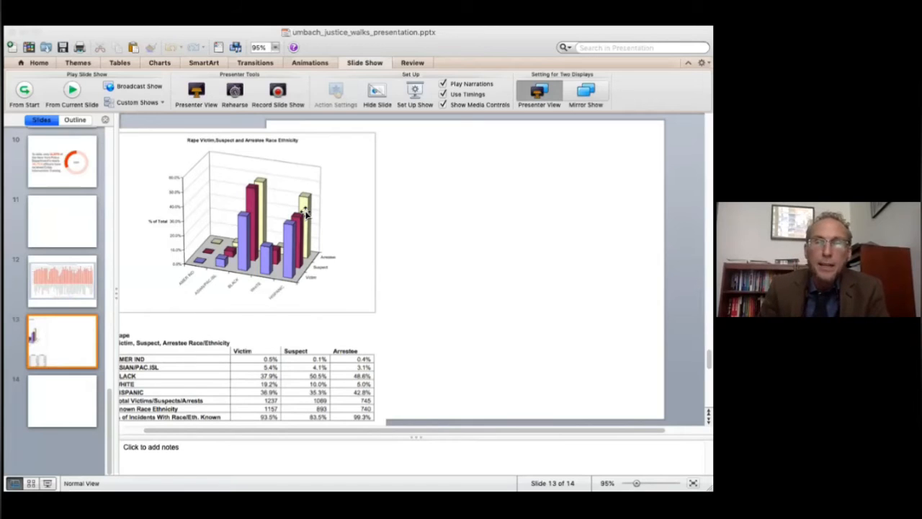
{"action": "mouse_move", "coordinate": [314, 199]}
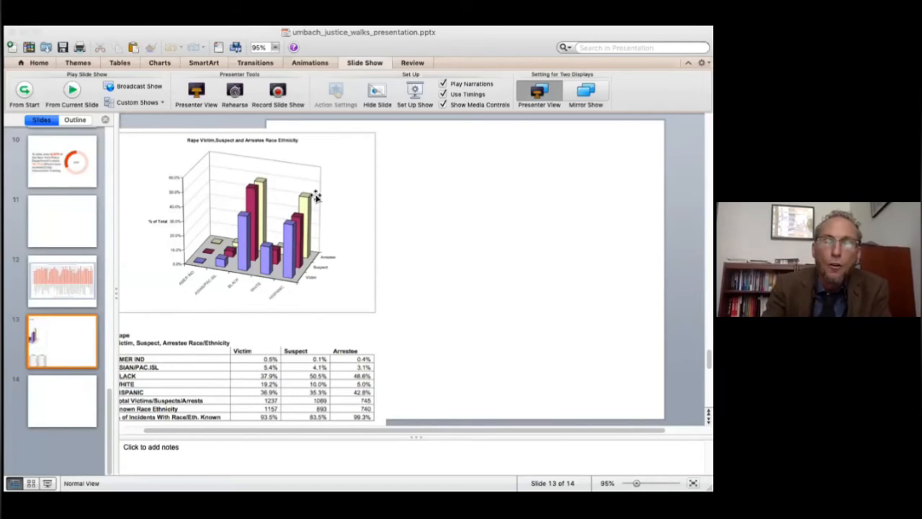
{"action": "mouse_move", "coordinate": [303, 216]}
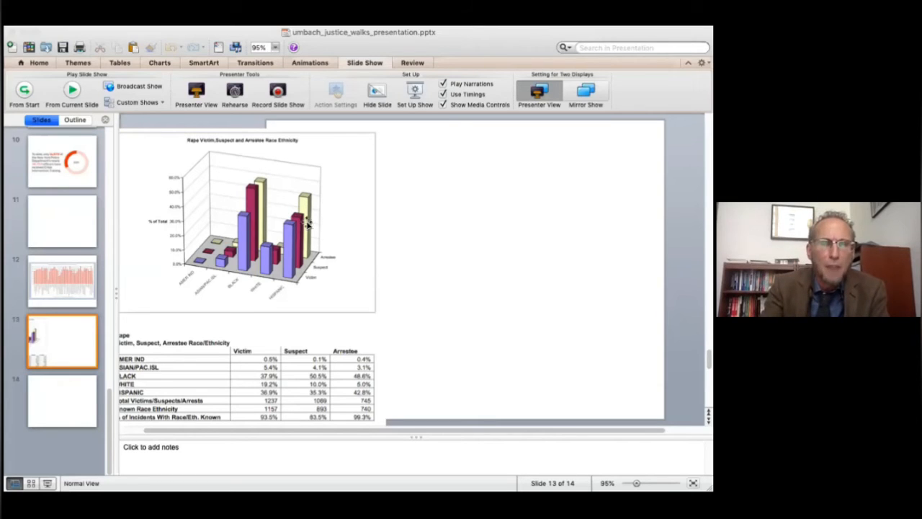
{"action": "mouse_move", "coordinate": [320, 244]}
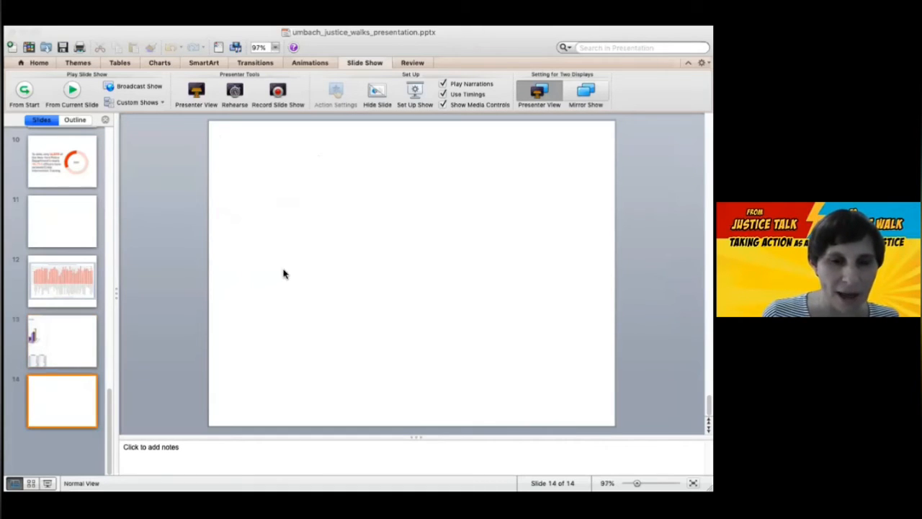
{"action": "left_click", "coordinate": [62, 340]}
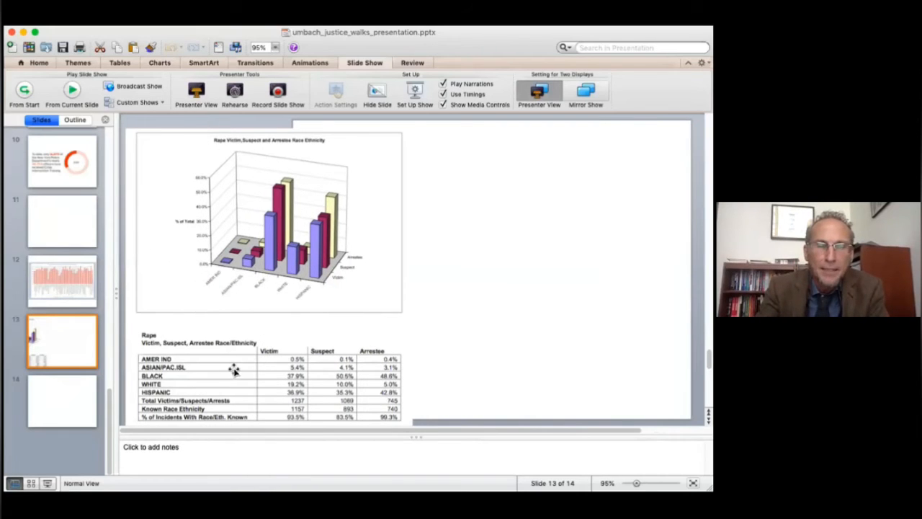
{"action": "mouse_move", "coordinate": [334, 389]}
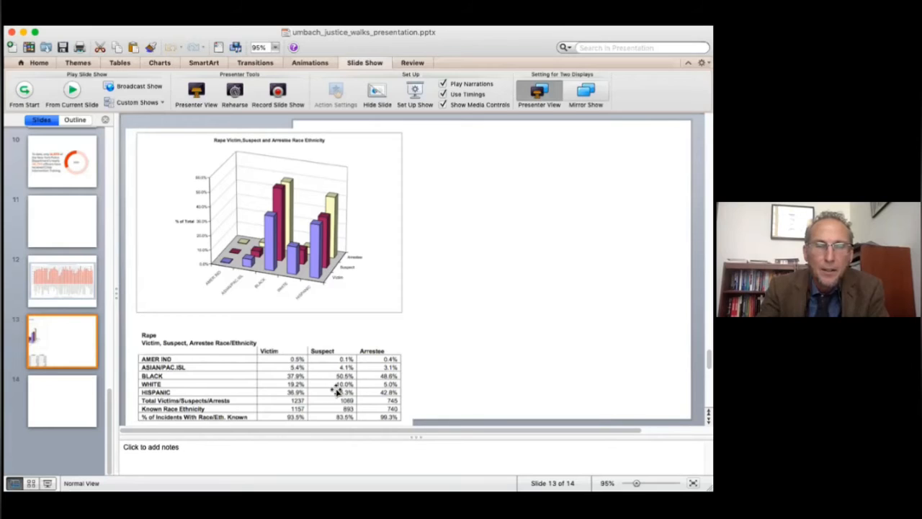
{"action": "mouse_move", "coordinate": [378, 392]}
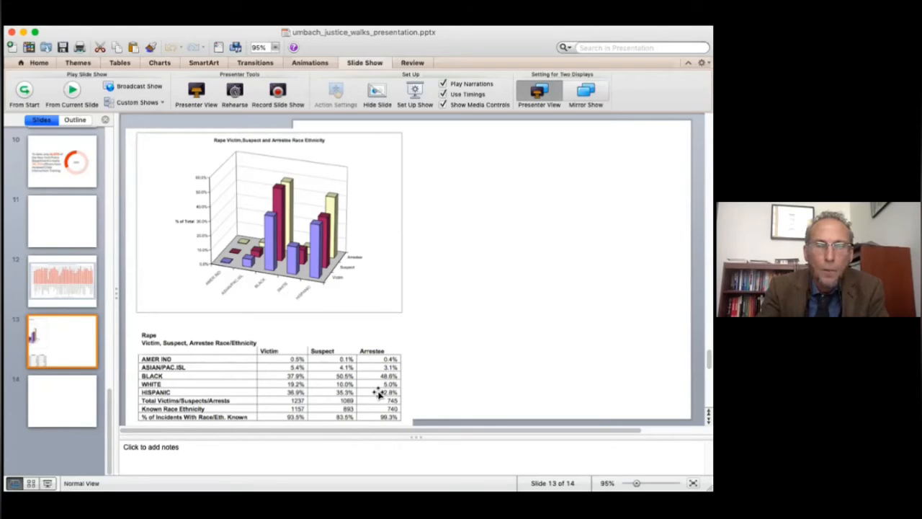
{"action": "mouse_move", "coordinate": [310, 383]}
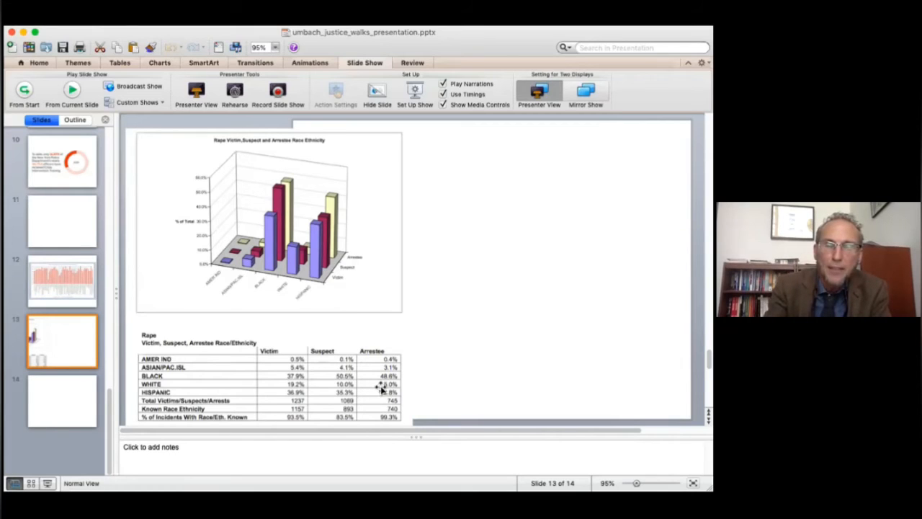
{"action": "mouse_move", "coordinate": [366, 384]}
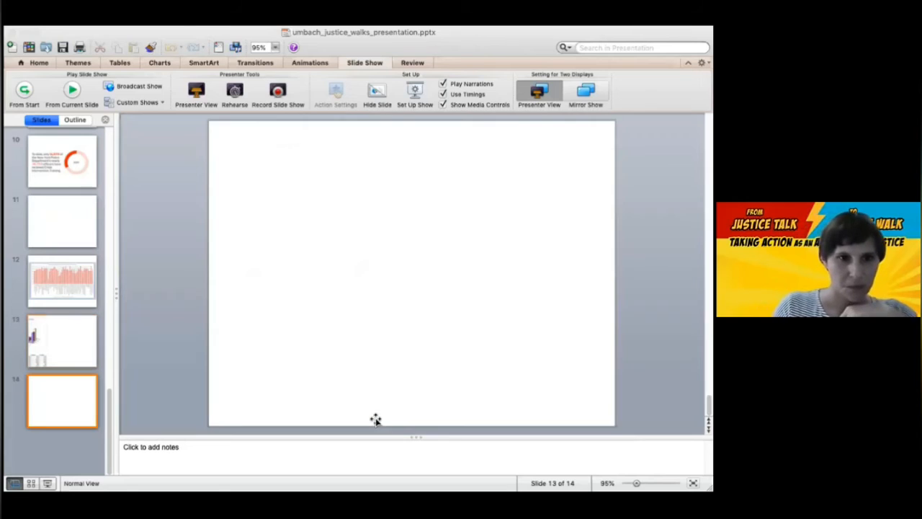
Return to slide 13's rape race/ethnicity 3D chart from the thumbnail pane.
{"action": "left_click", "coordinate": [62, 340]}
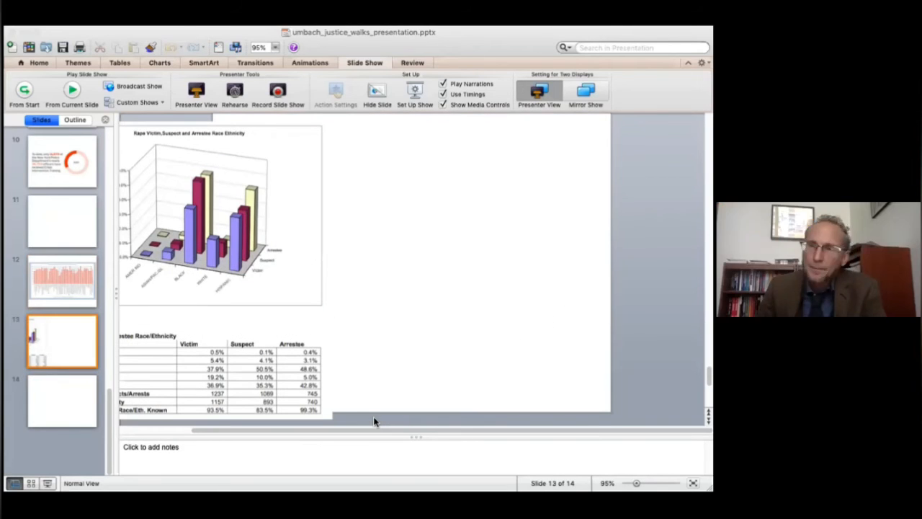
{"action": "mouse_move", "coordinate": [444, 312]}
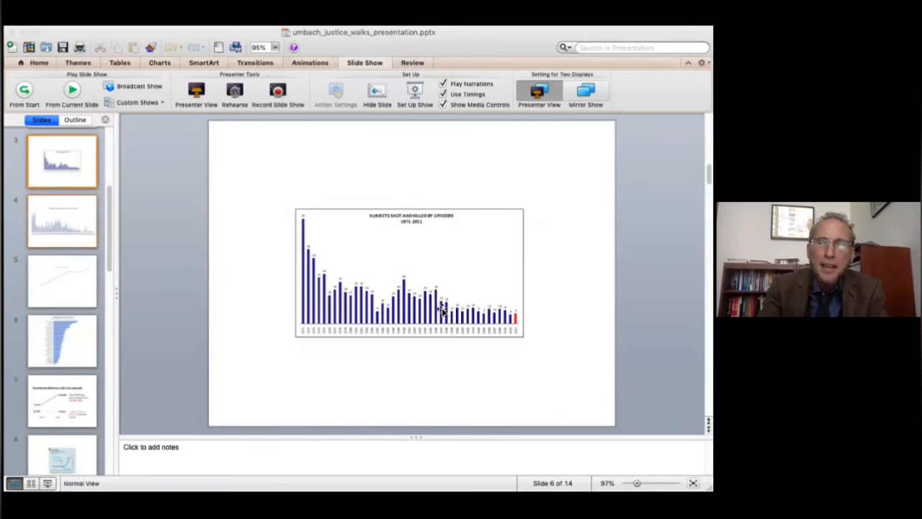
Show slide 4's UMOS Shot and Injured by Subjects 1971-2018 chart, then an earlier thumbnail.
{"action": "left_click", "coordinate": [62, 222]}
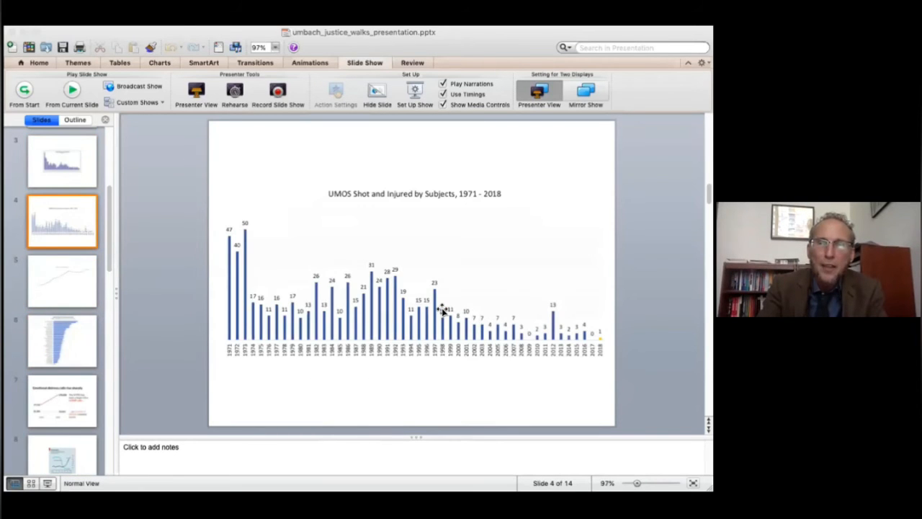
{"action": "left_click", "coordinate": [62, 161]}
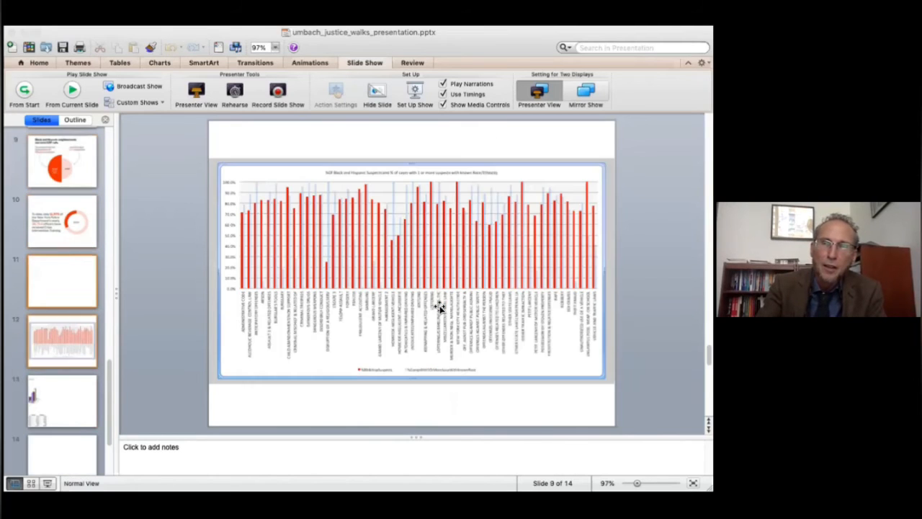
{"action": "left_click", "coordinate": [62, 340]}
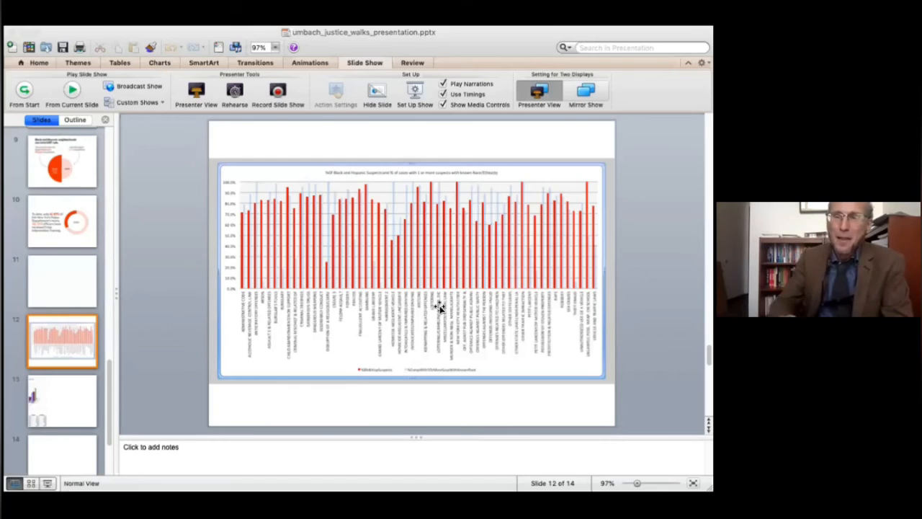
{"action": "mouse_move", "coordinate": [372, 273]}
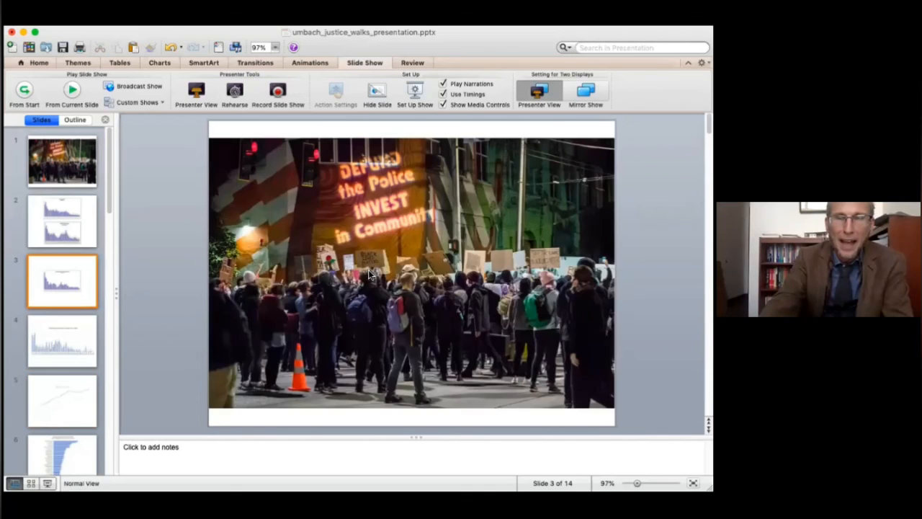
{"action": "left_click", "coordinate": [62, 222]}
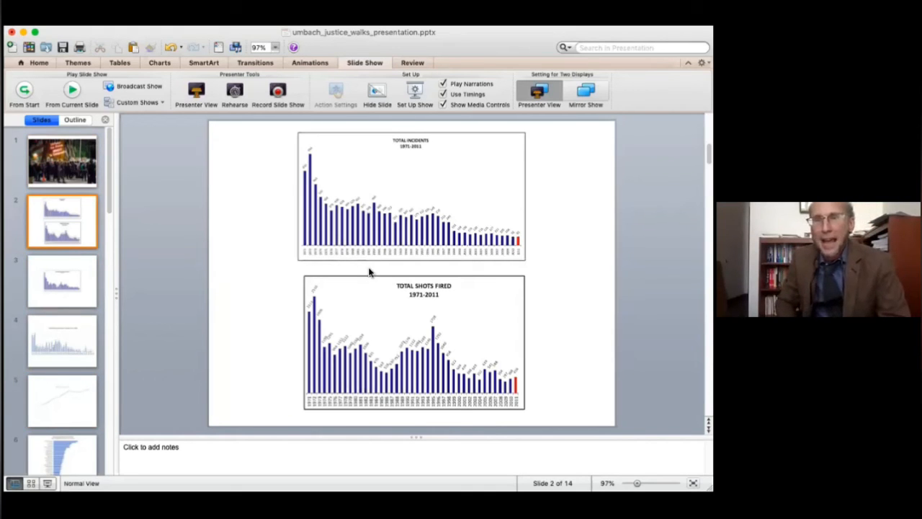
{"action": "mouse_move", "coordinate": [323, 205]}
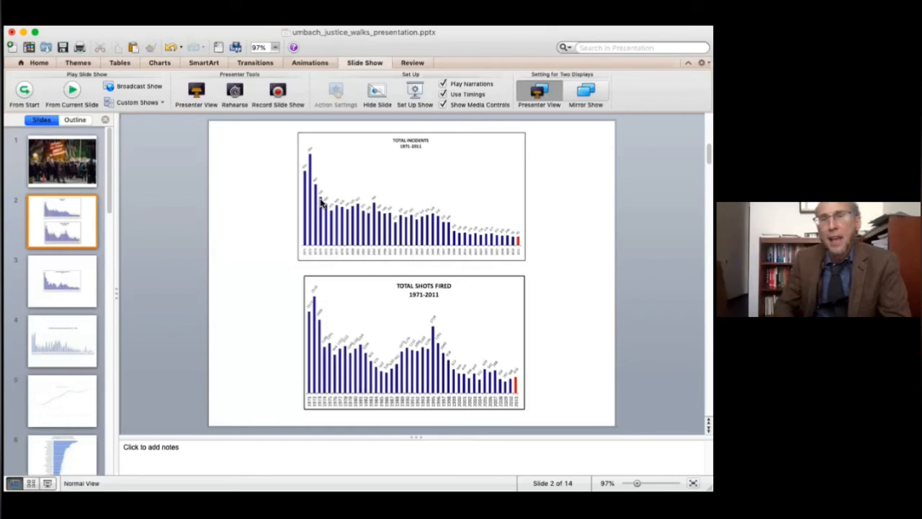
{"action": "mouse_move", "coordinate": [353, 200]}
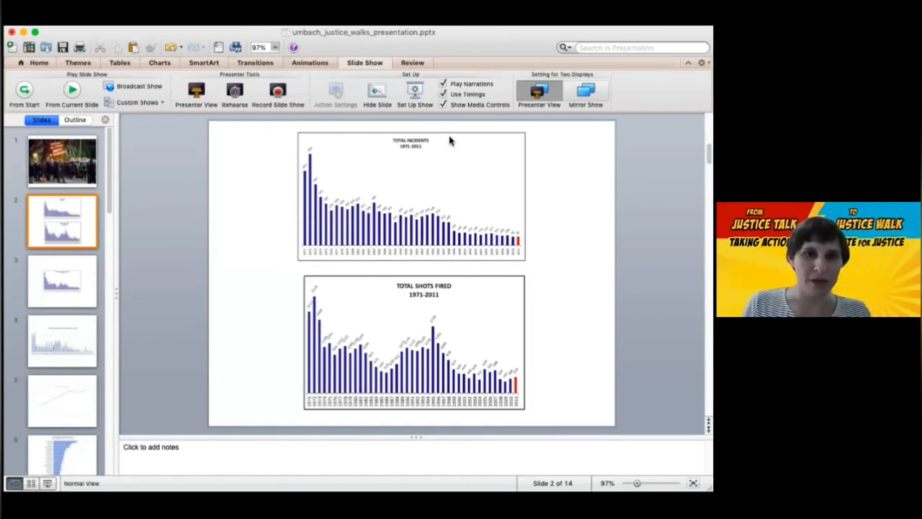
{"action": "mouse_move", "coordinate": [518, 69]}
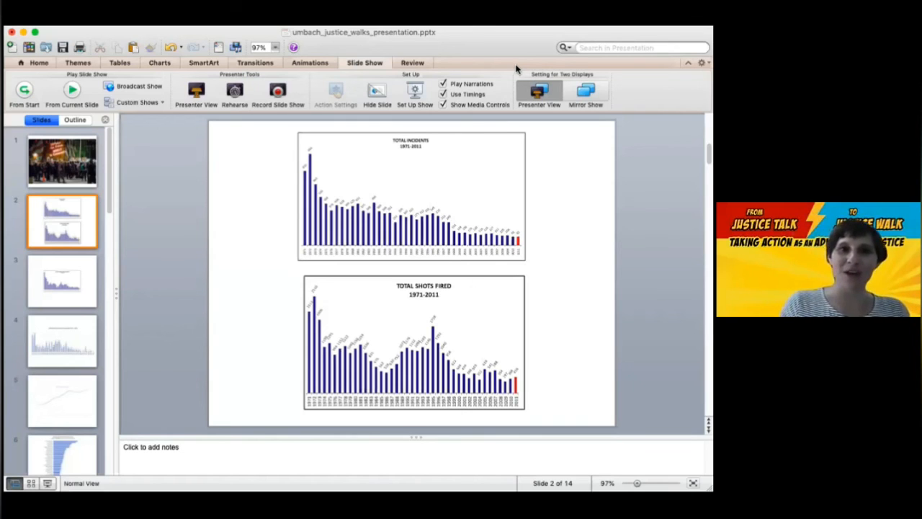
{"action": "mouse_move", "coordinate": [507, 55]}
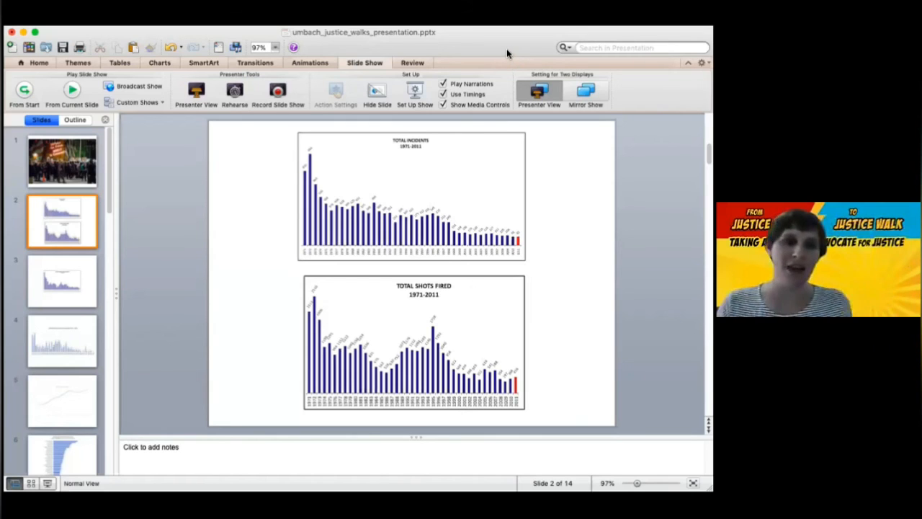
{"action": "mouse_move", "coordinate": [504, 45]}
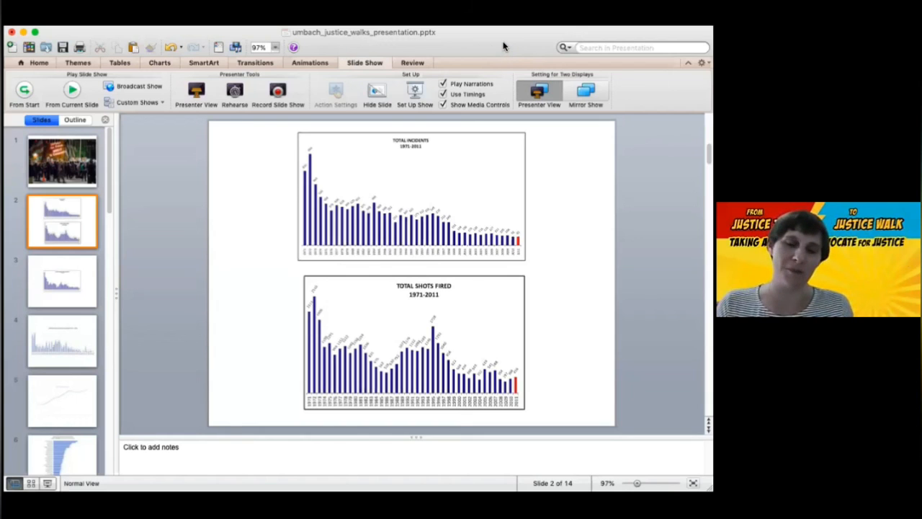